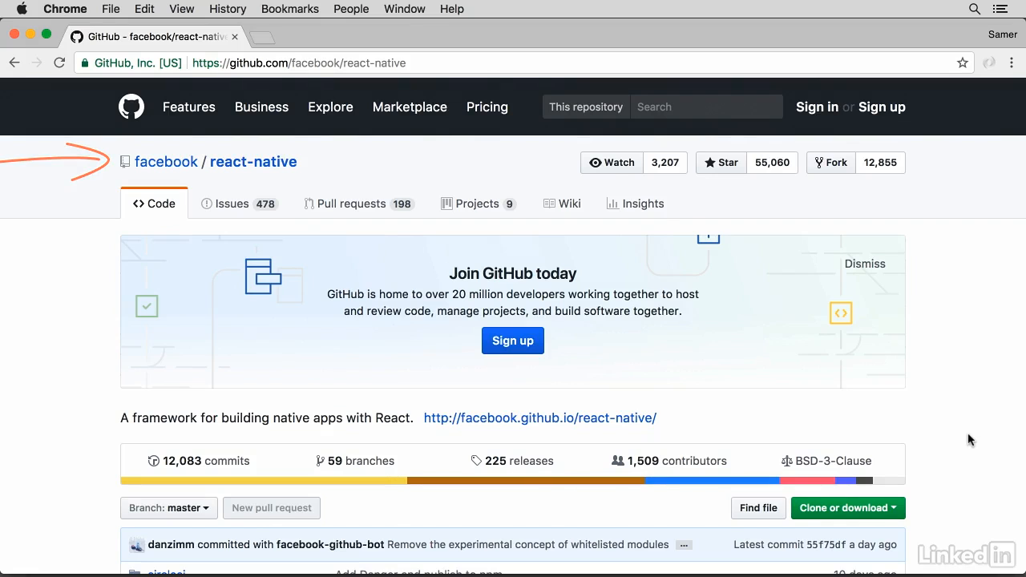
Open the react-native repo's RNTester folder and scroll to its README run instructions
{"action": "scroll", "scroll_direction": "down", "scroll_amount": 3}
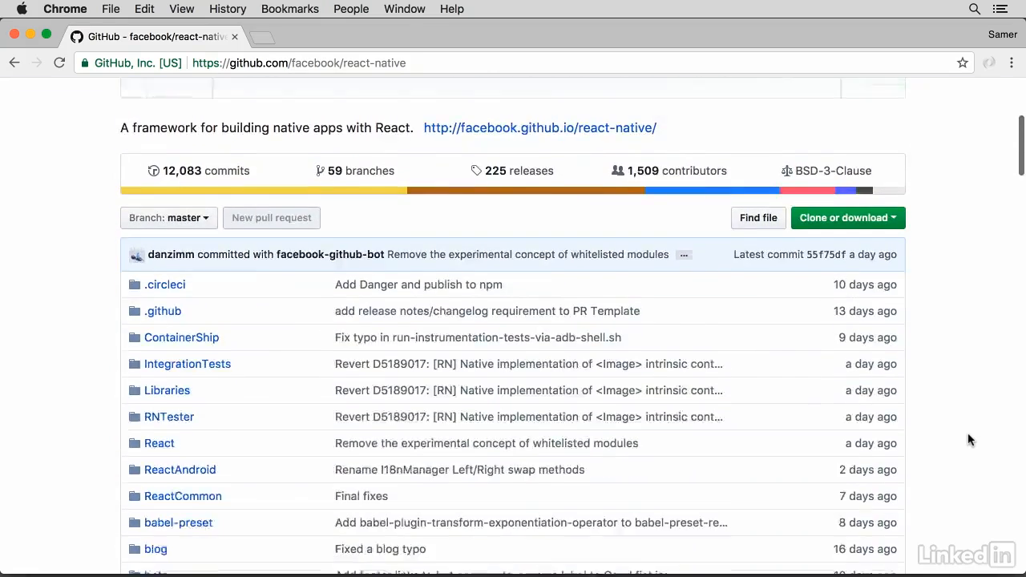
{"action": "scroll", "scroll_direction": "down", "scroll_amount": 3}
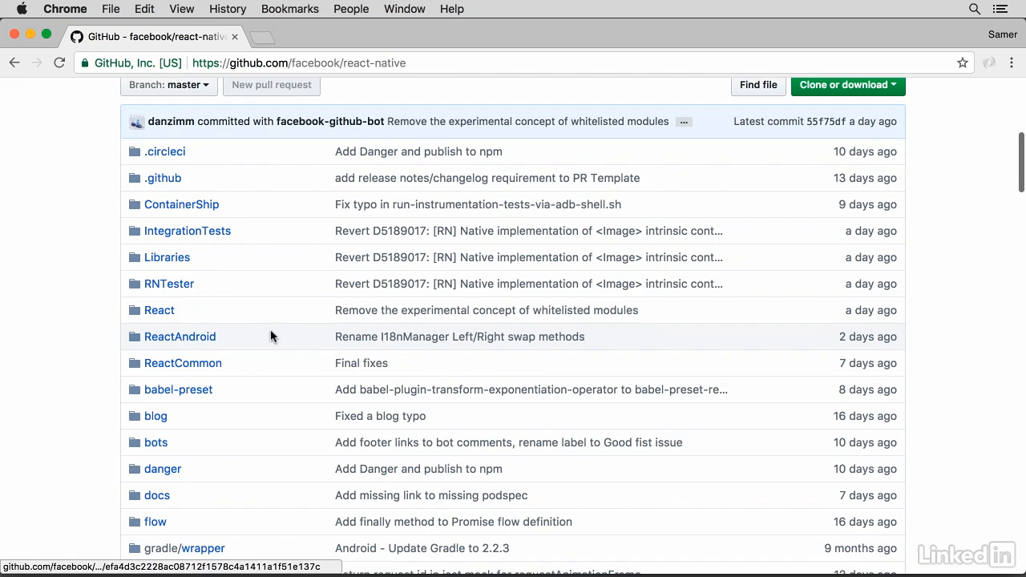
{"action": "mouse_move", "coordinate": [170, 284]}
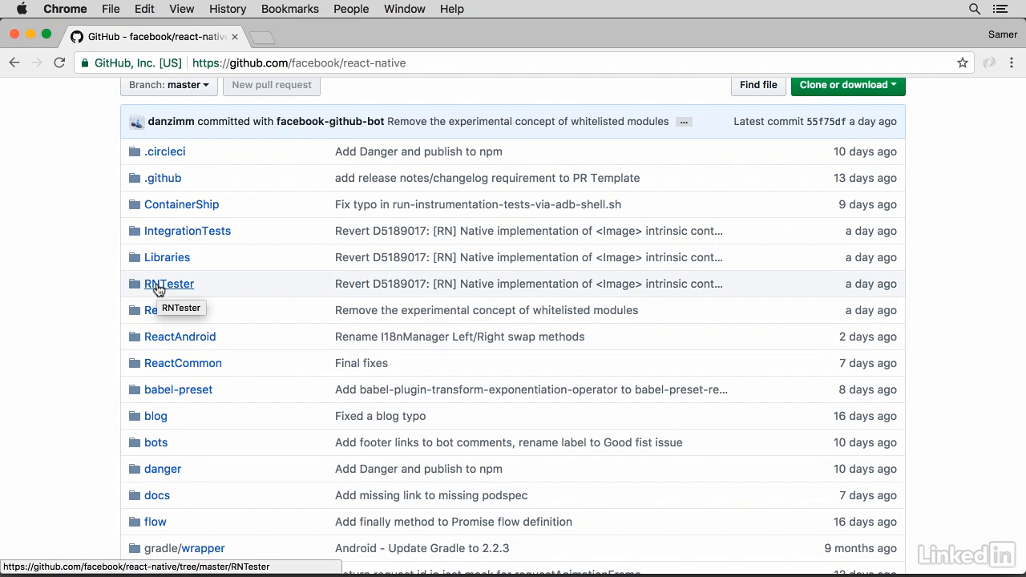
{"action": "left_click", "coordinate": [168, 283]}
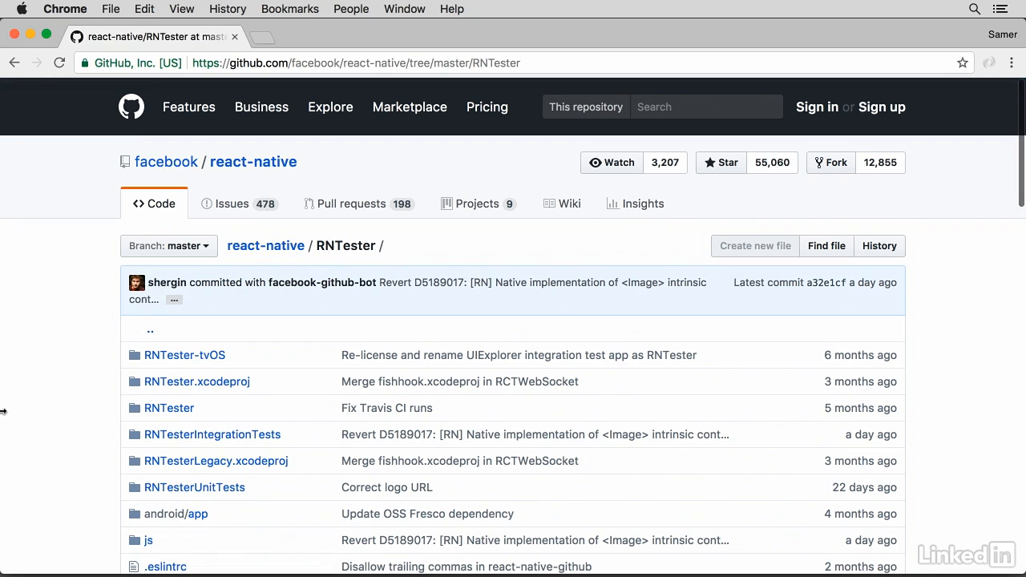
{"action": "scroll", "scroll_direction": "down", "scroll_amount": 3}
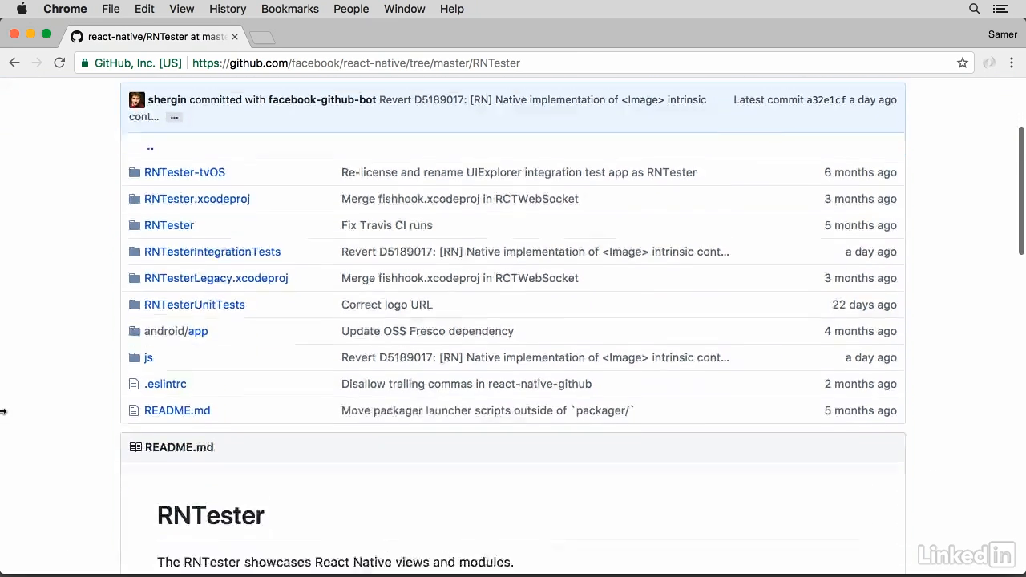
{"action": "scroll", "scroll_direction": "down", "scroll_amount": 3}
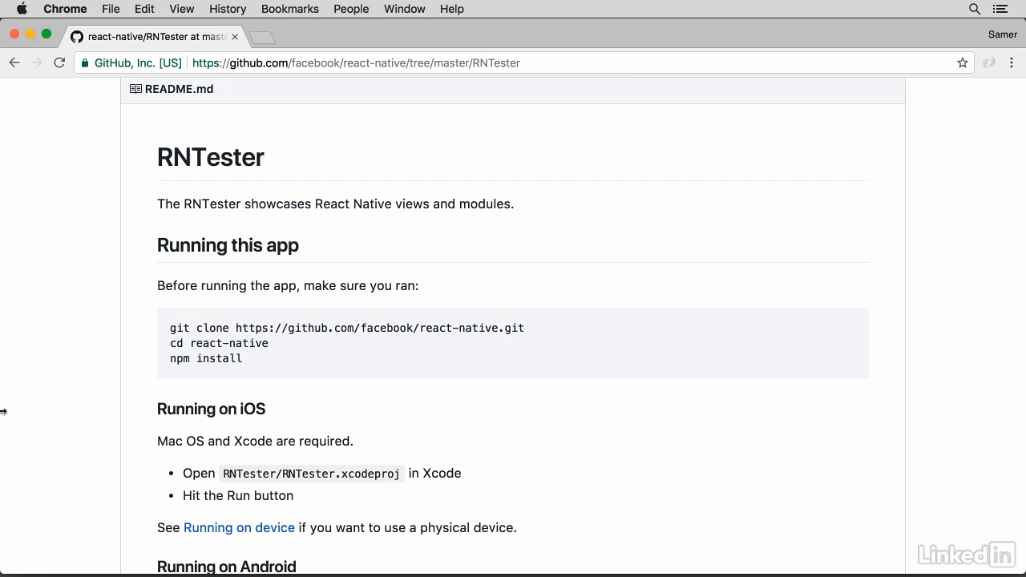
{"action": "mouse_move", "coordinate": [169, 324]}
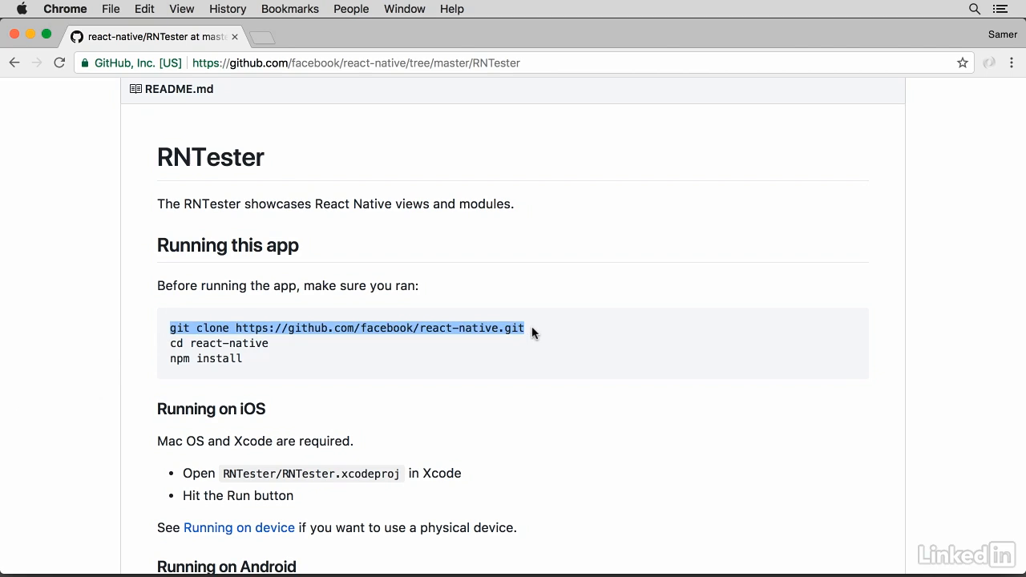
{"action": "mouse_move", "coordinate": [662, 358]}
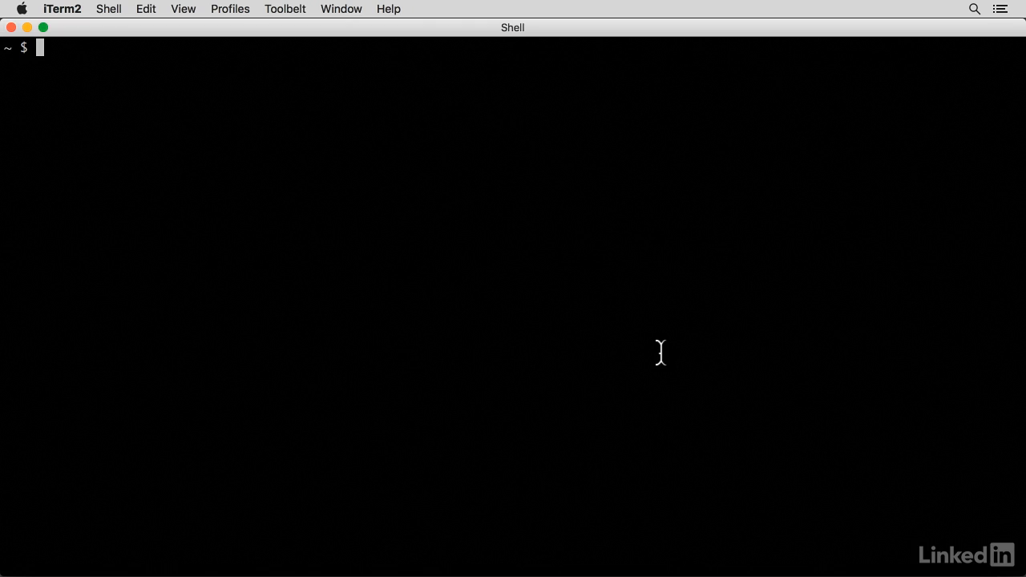
Clone the react-native repository, enter it, and list the RNTester folder's contents
{"action": "type", "text": "git clone https://github.com/facebook/react-native.git"}
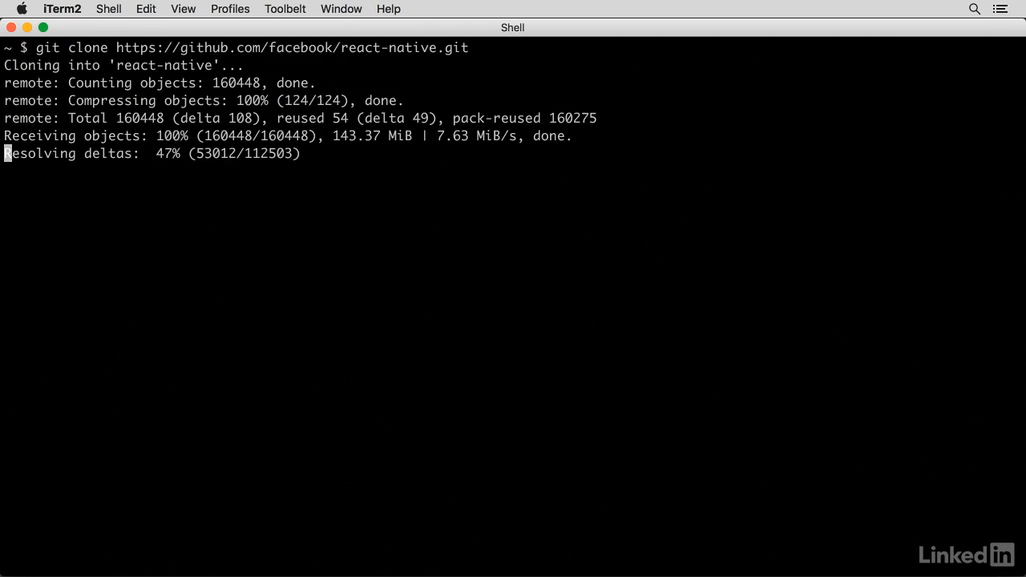
{"action": "type", "text": "cd react-native/"}
{"action": "type", "text": "npm instal"}
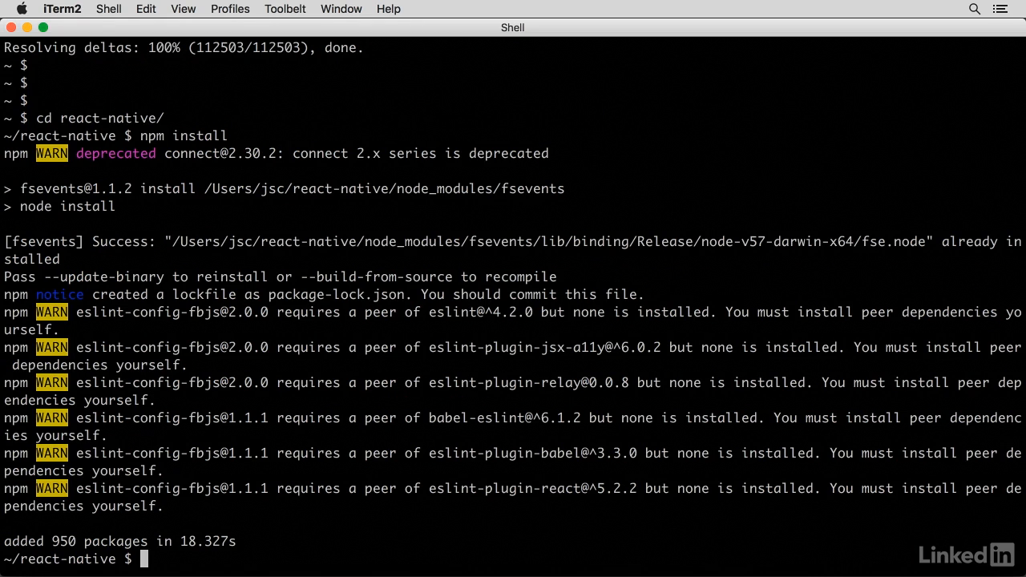
{"action": "type", "text": "ls RNTester/"}
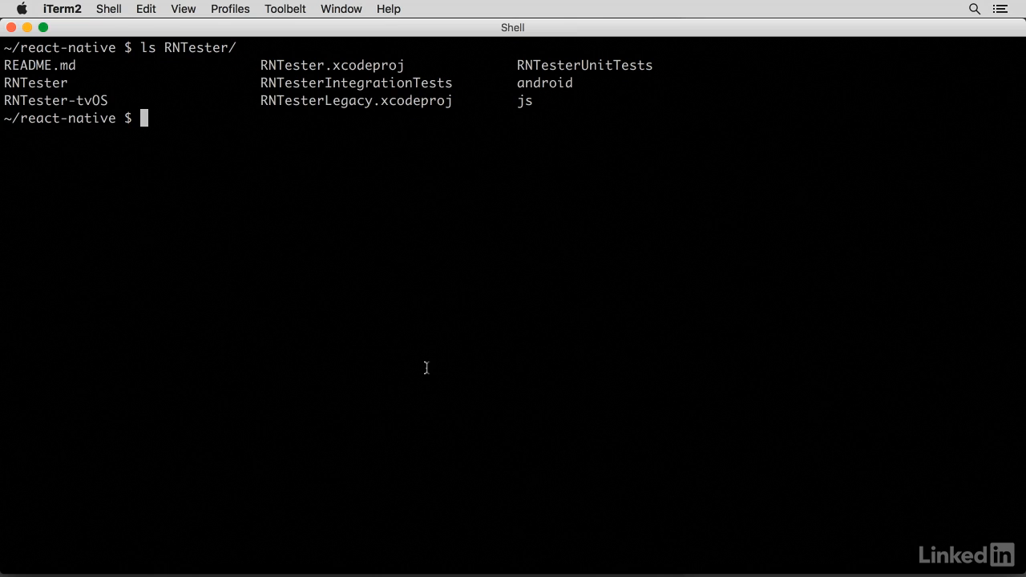
Open RNTester/RNTester.xcodeproj in Xcode from the terminal
{"action": "type", "text": "open R"}
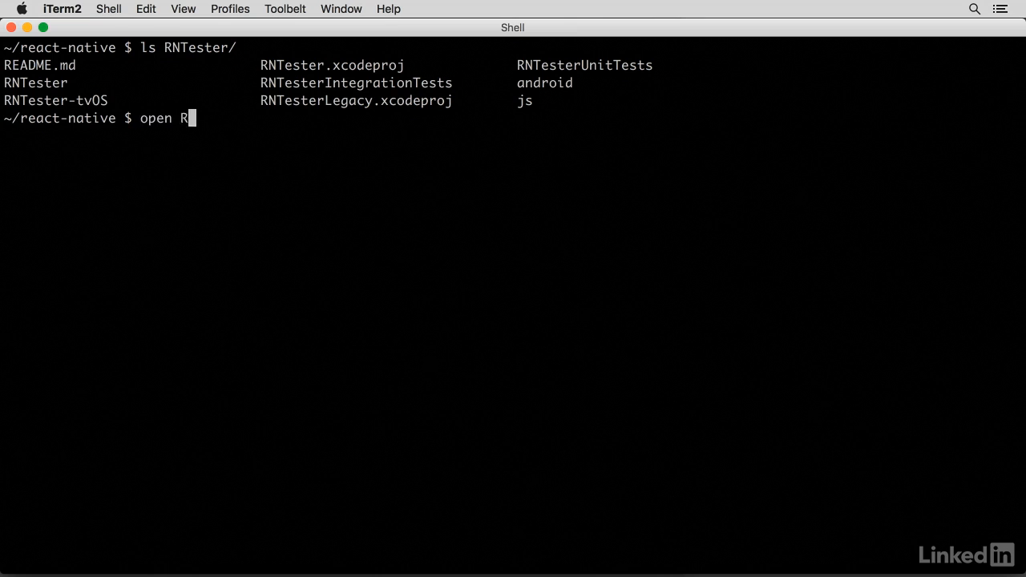
{"action": "type", "text": "NTester/RNTester"}
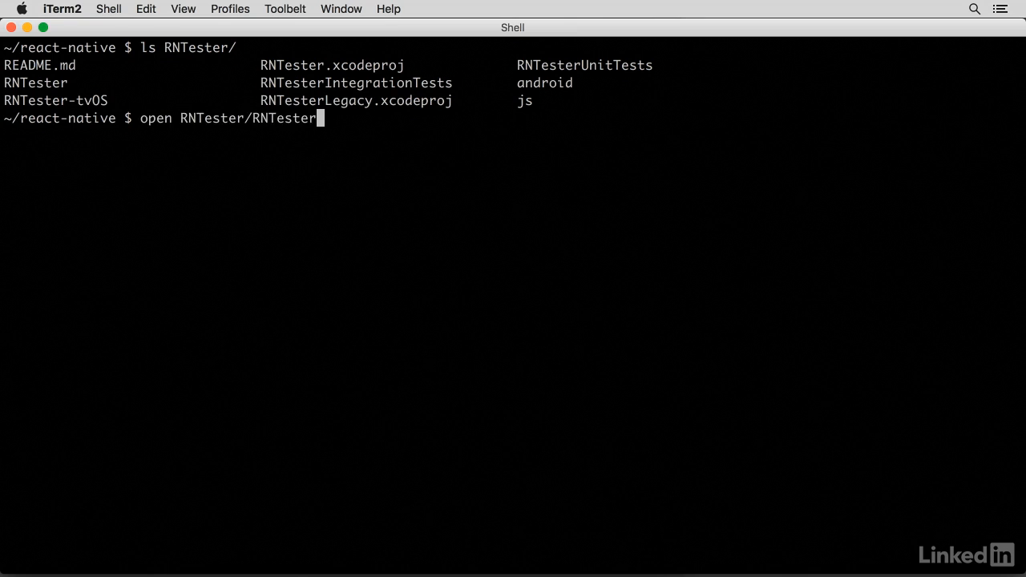
{"action": "type", "text": ".xcodeproj/"}
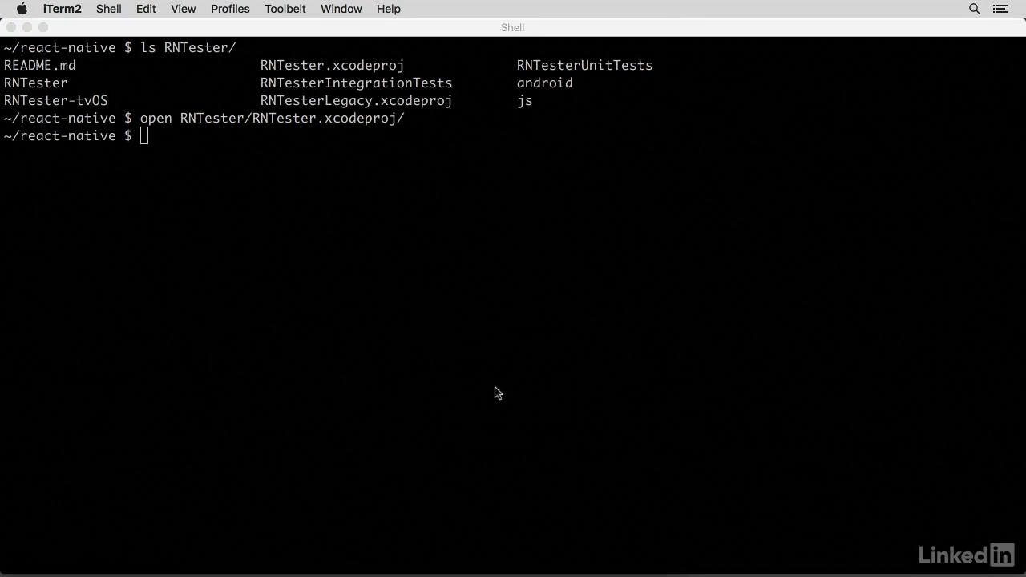
{"action": "key", "text": "enter"}
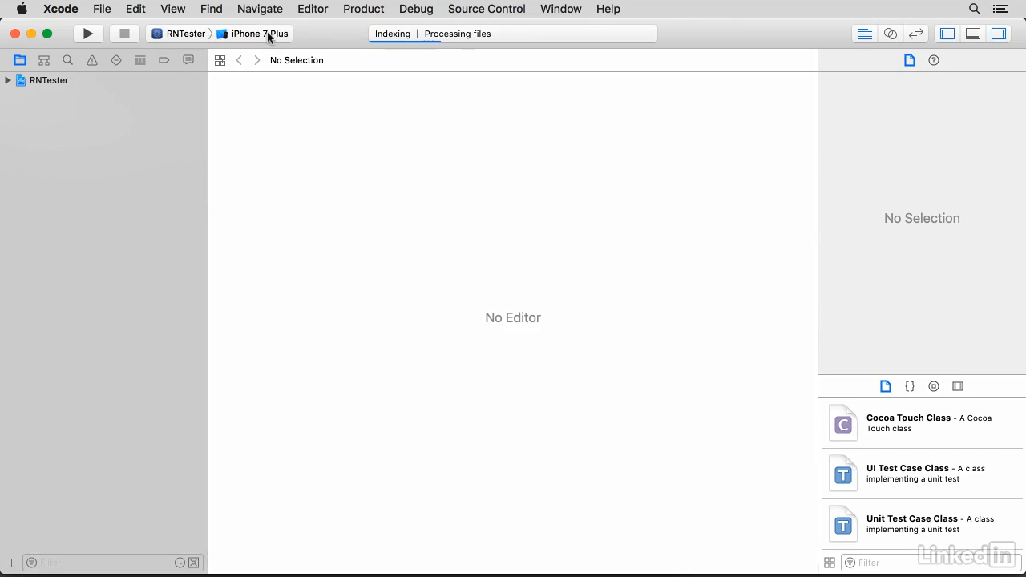
Run RNTester on the iPhone 6 simulator, enabling Developer Mode when prompted
{"action": "left_click", "coordinate": [255, 34]}
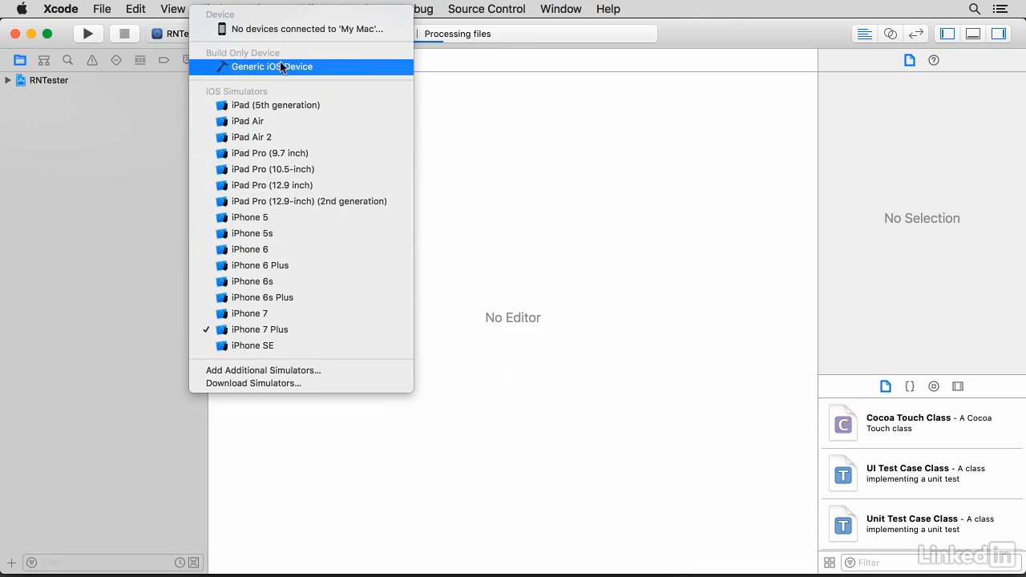
{"action": "mouse_move", "coordinate": [277, 249]}
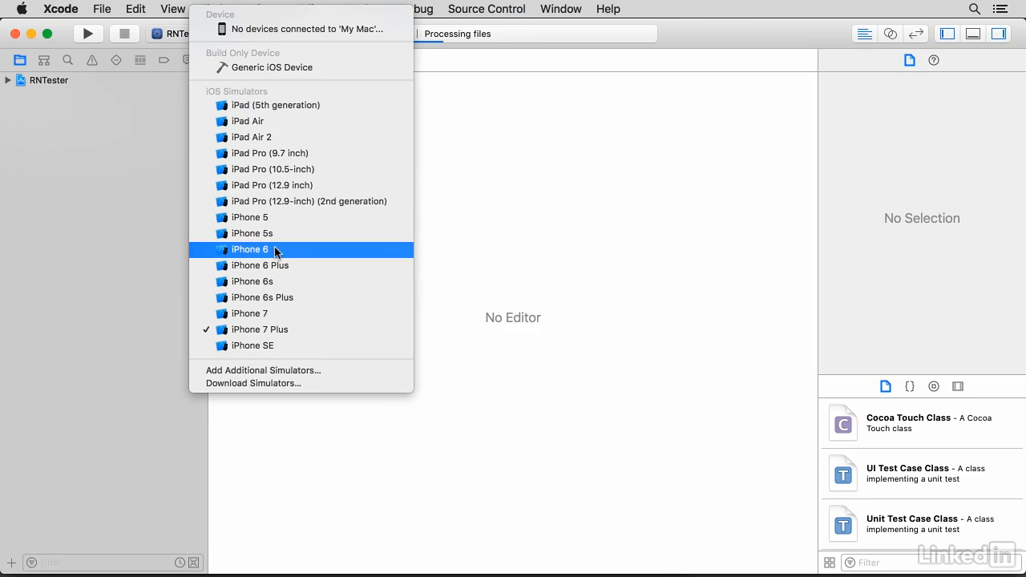
{"action": "left_click", "coordinate": [250, 250]}
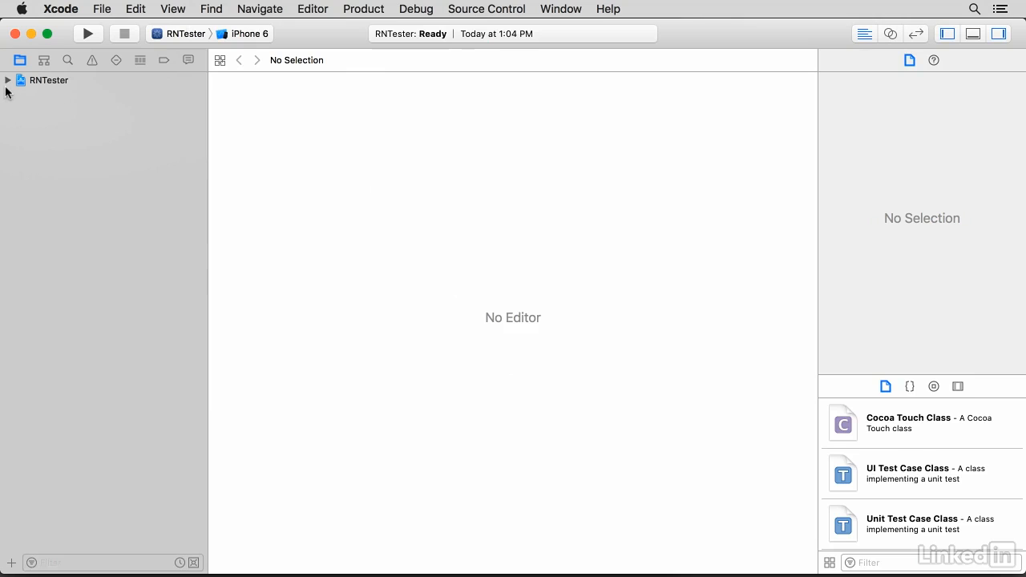
{"action": "left_click", "coordinate": [7, 79]}
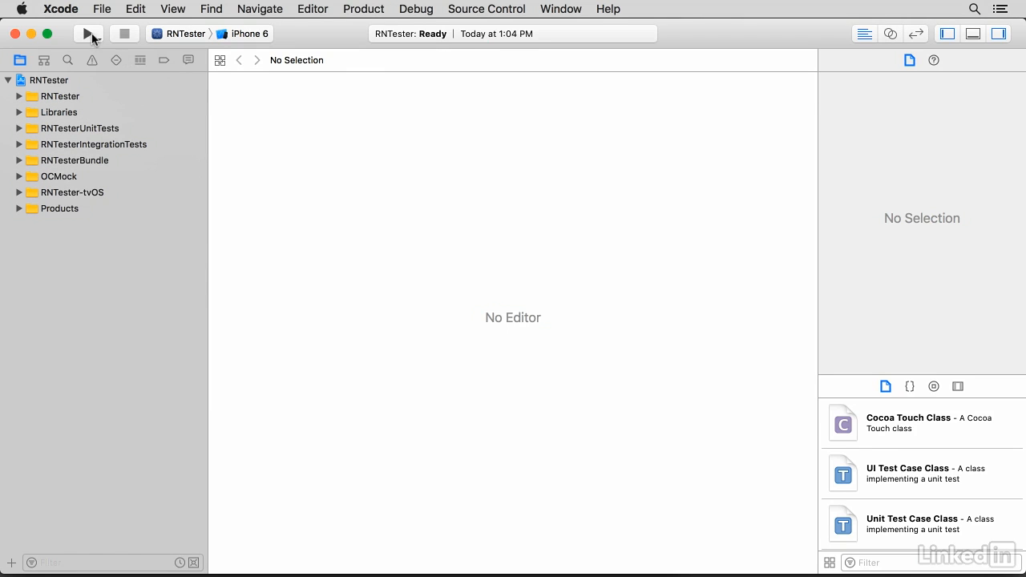
{"action": "left_click", "coordinate": [87, 33]}
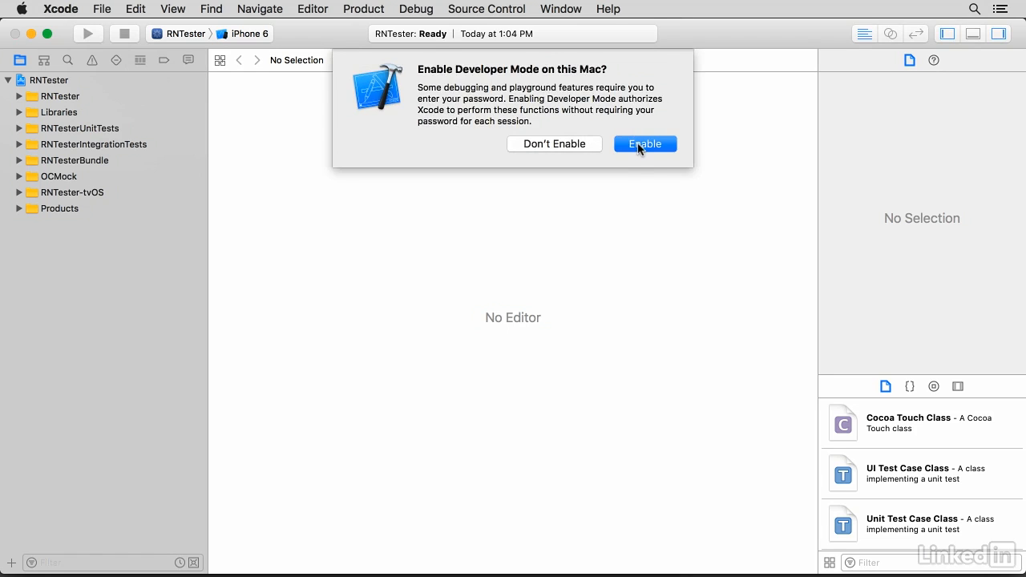
{"action": "left_click", "coordinate": [646, 144]}
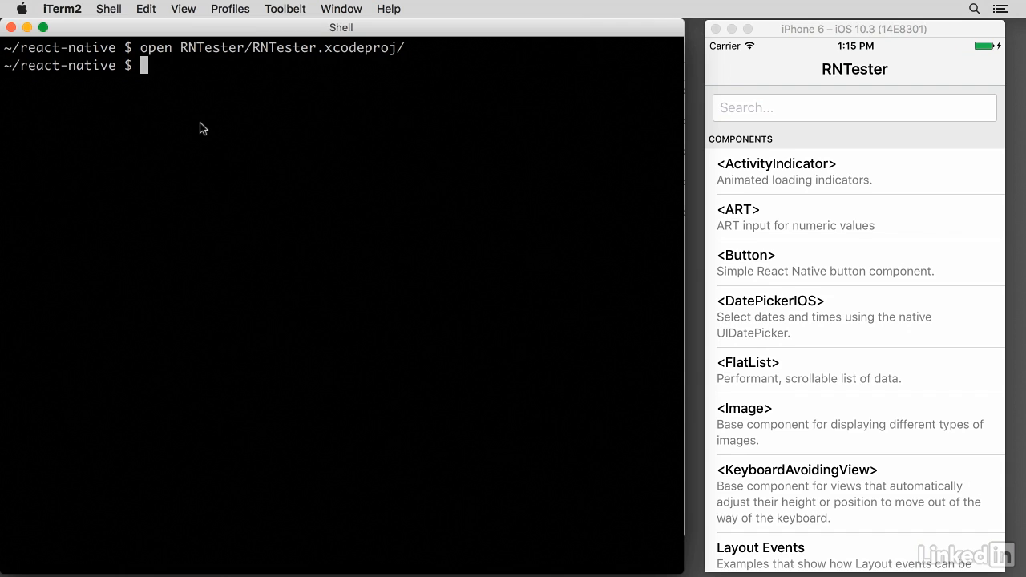
{"action": "mouse_move", "coordinate": [561, 244]}
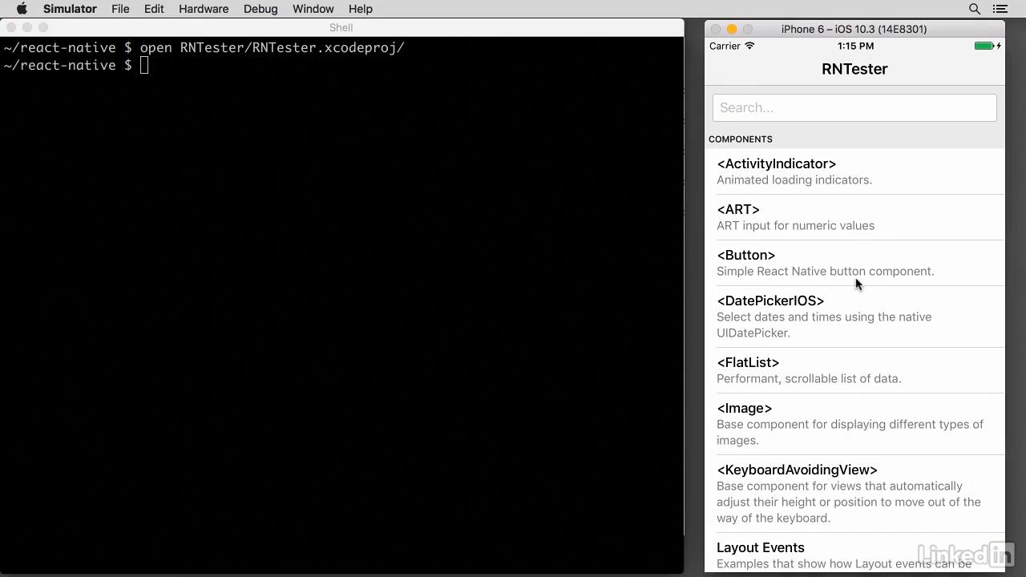
Scroll RNTester's Components list in the simulator, then start typing 'atom .' in the terminal
{"action": "scroll", "scroll_direction": "down", "scroll_amount": 3}
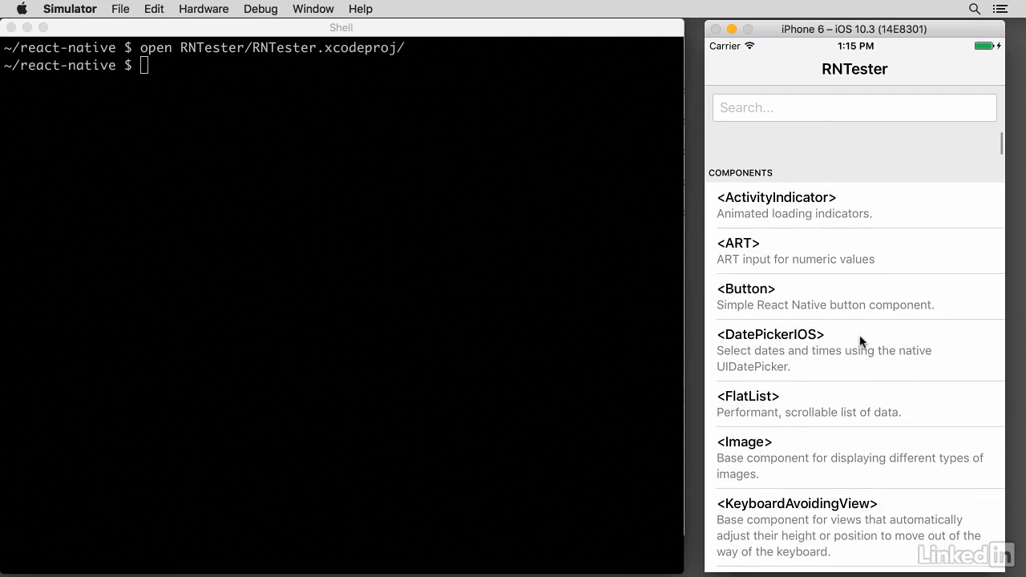
{"action": "scroll", "scroll_direction": "down", "scroll_amount": 3}
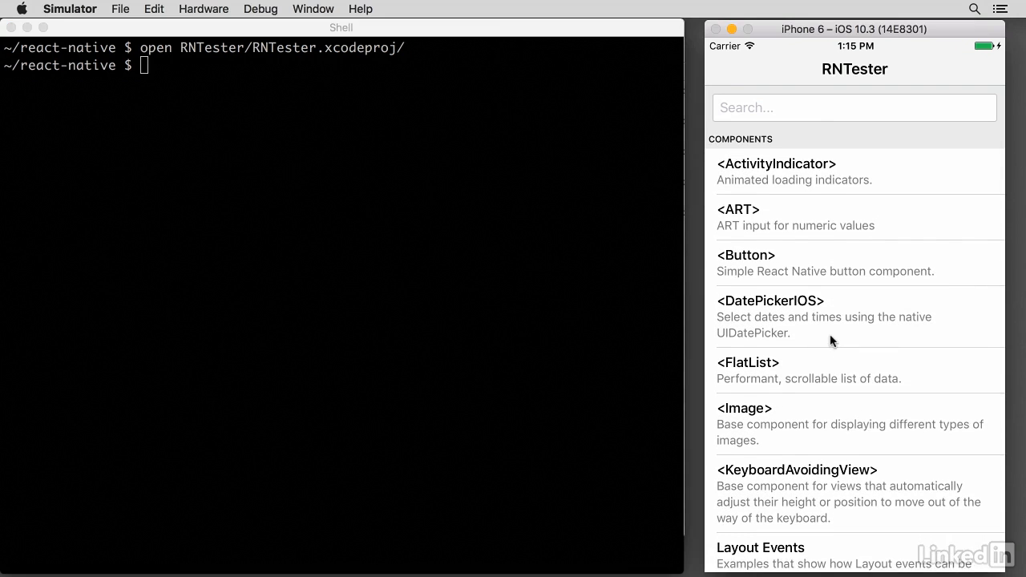
{"action": "mouse_move", "coordinate": [857, 294]}
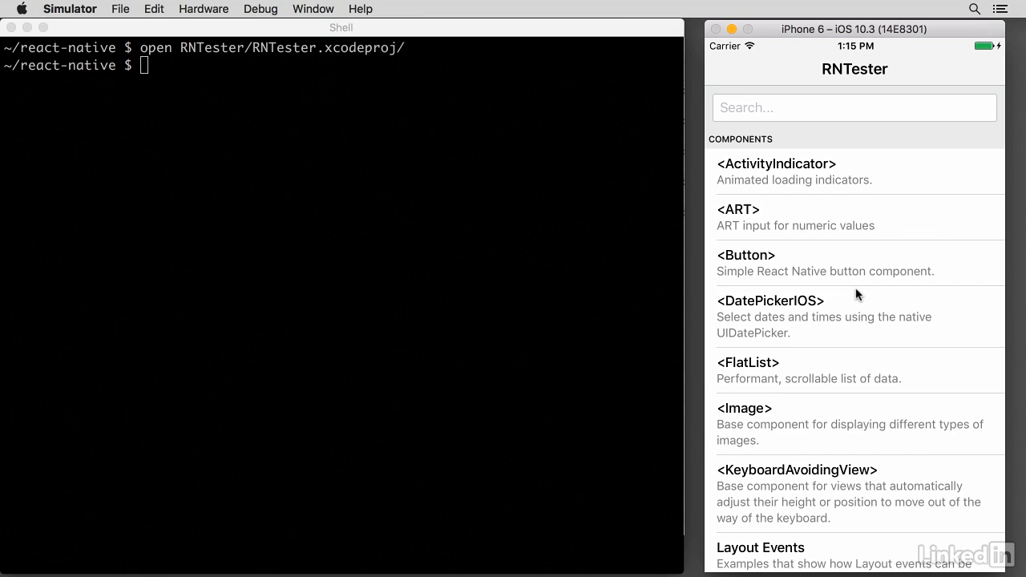
{"action": "mouse_move", "coordinate": [844, 295]}
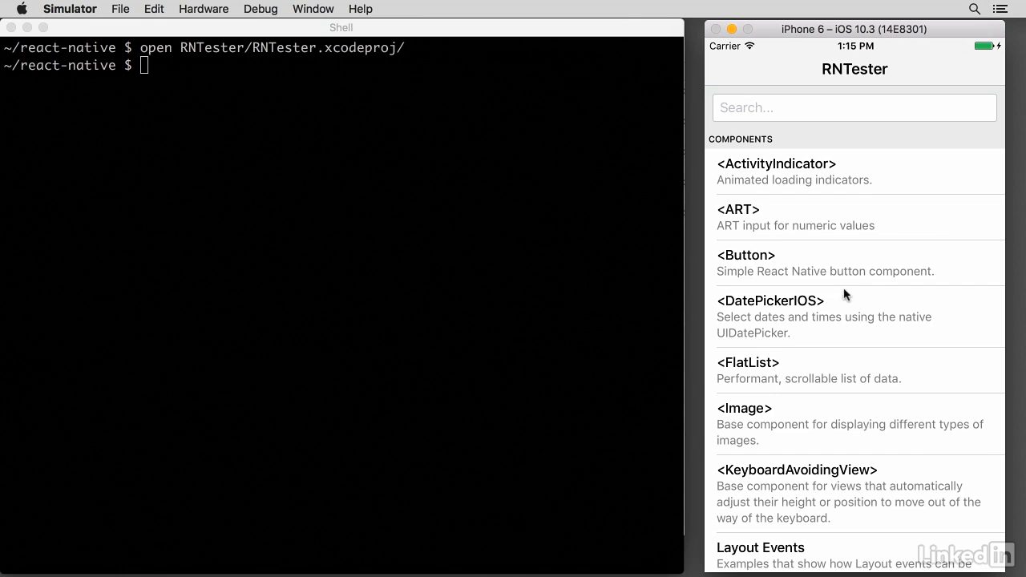
{"action": "mouse_move", "coordinate": [842, 290]}
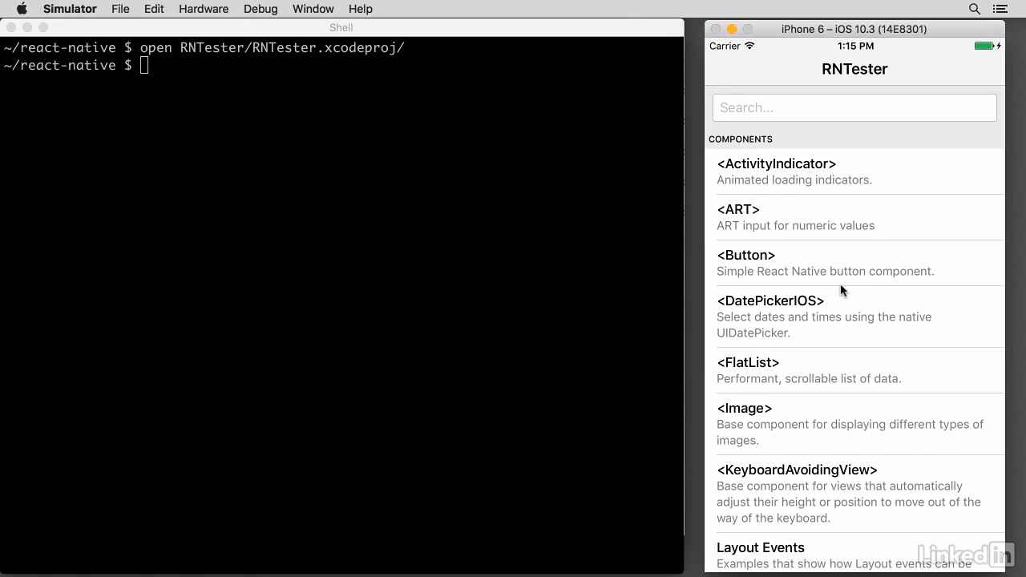
{"action": "type", "text": "atom ."}
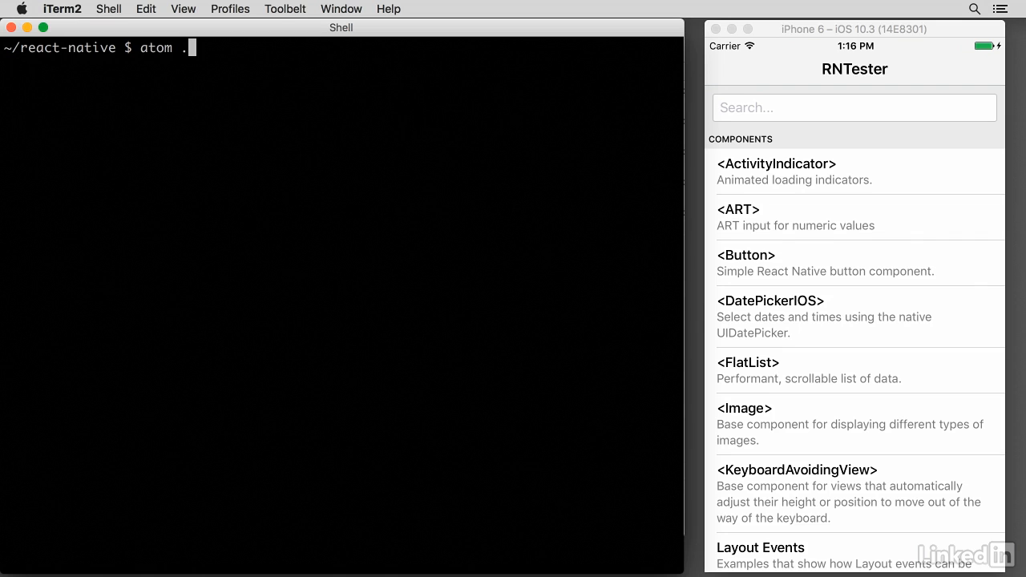
Open the RNTester folder in Atom and expand its js examples folder
{"action": "type", "text": "RNTester/"}
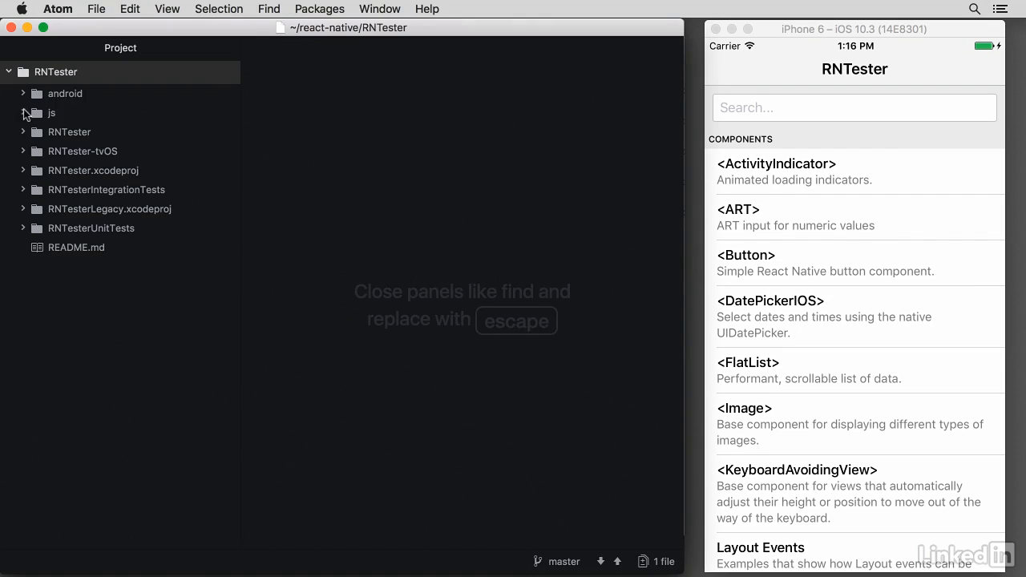
{"action": "left_click", "coordinate": [51, 113]}
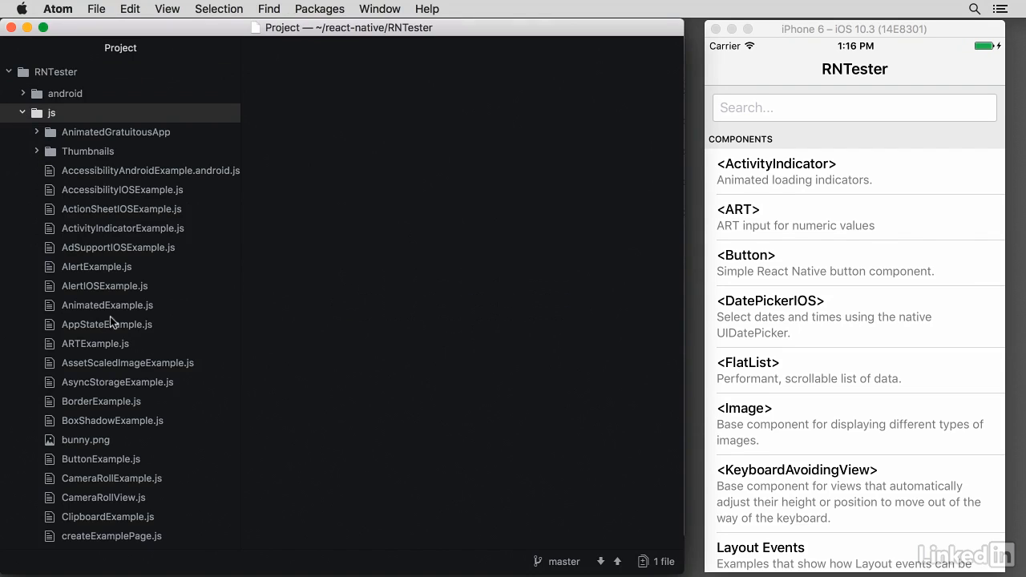
{"action": "mouse_move", "coordinate": [568, 271]}
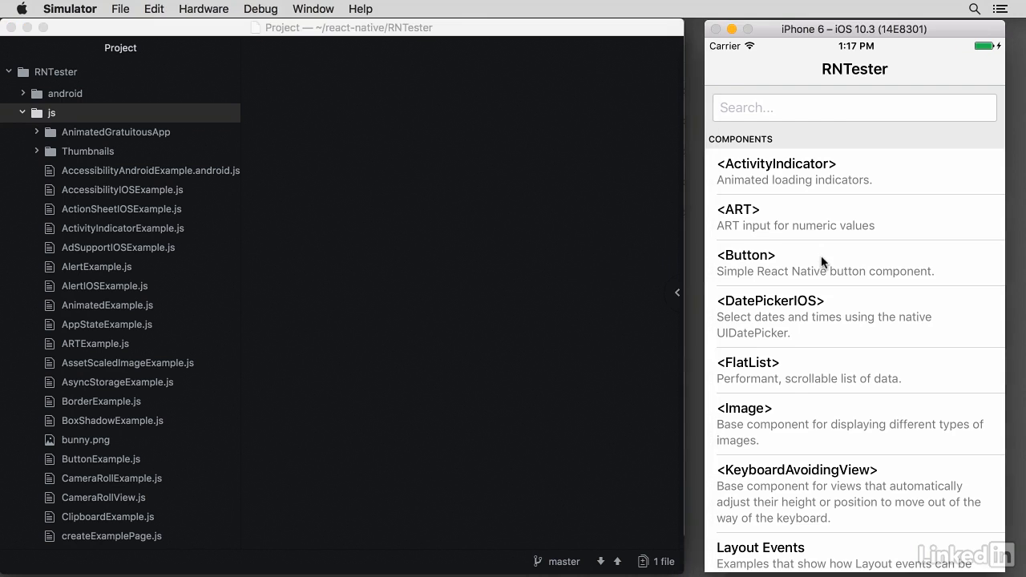
Open the <Button> examples and dismiss the 'Button has been pressed!' alert
{"action": "left_click", "coordinate": [746, 255]}
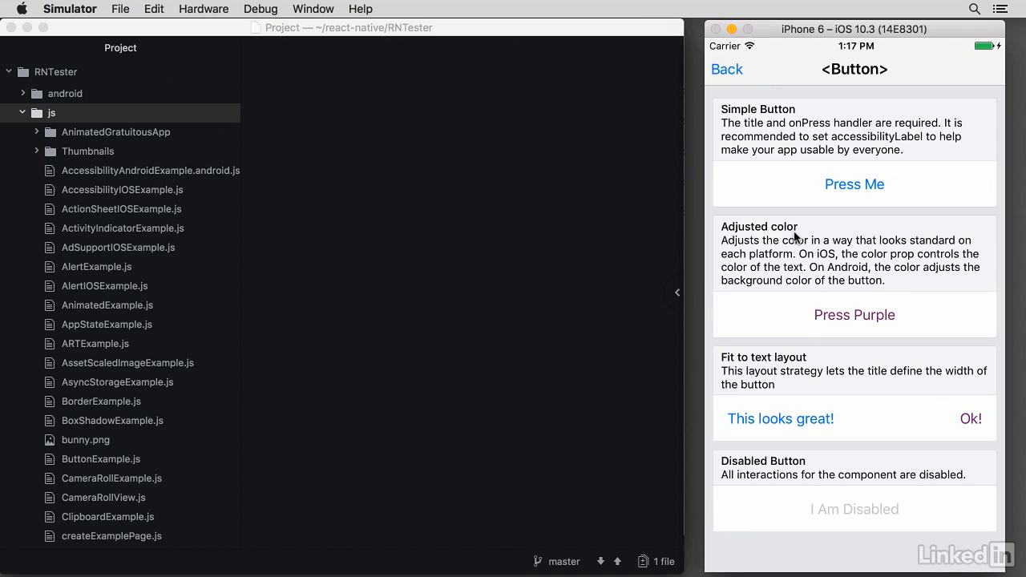
{"action": "mouse_move", "coordinate": [856, 387]}
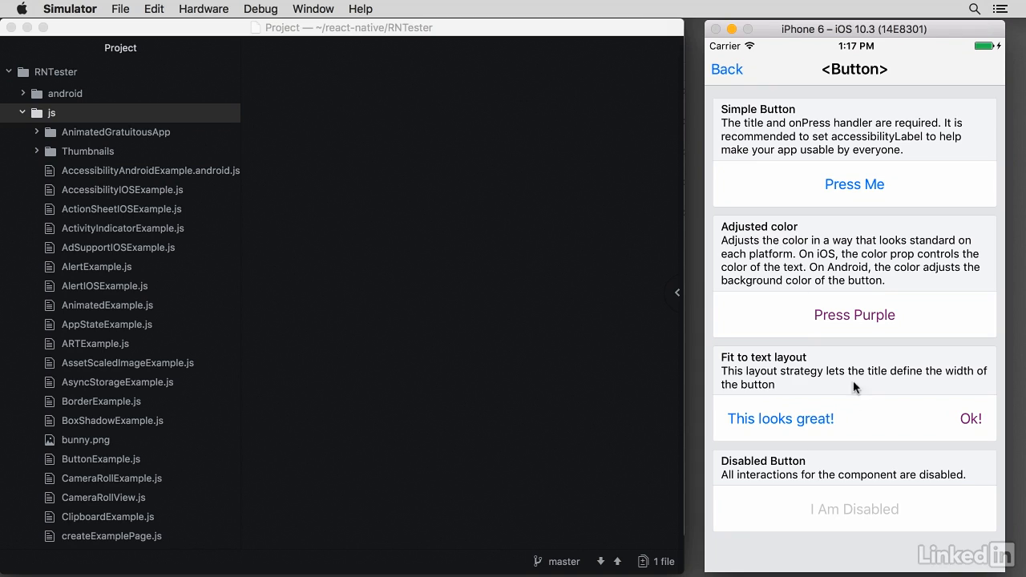
{"action": "mouse_move", "coordinate": [838, 475]}
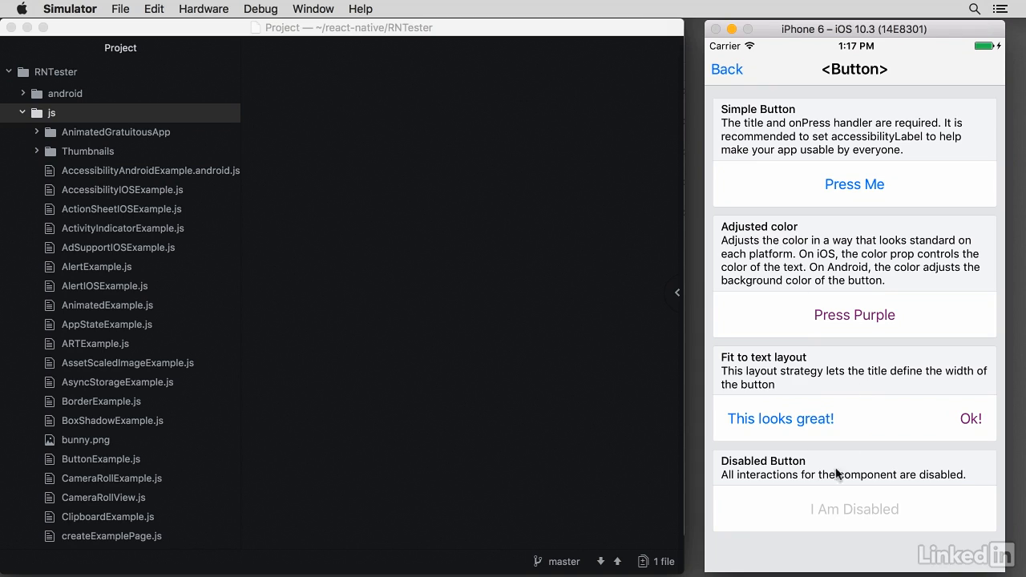
{"action": "mouse_move", "coordinate": [827, 515]}
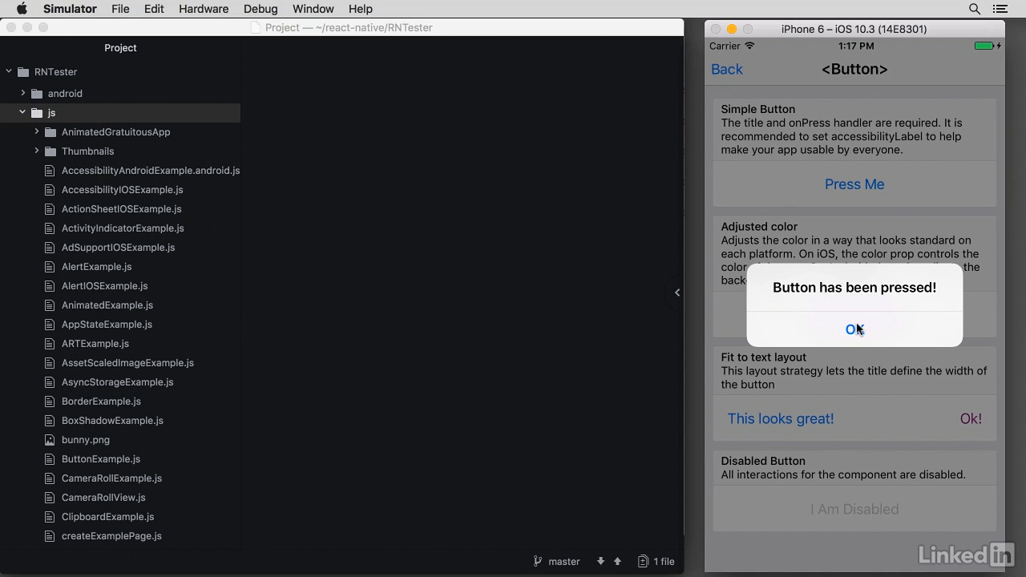
{"action": "left_click", "coordinate": [854, 328]}
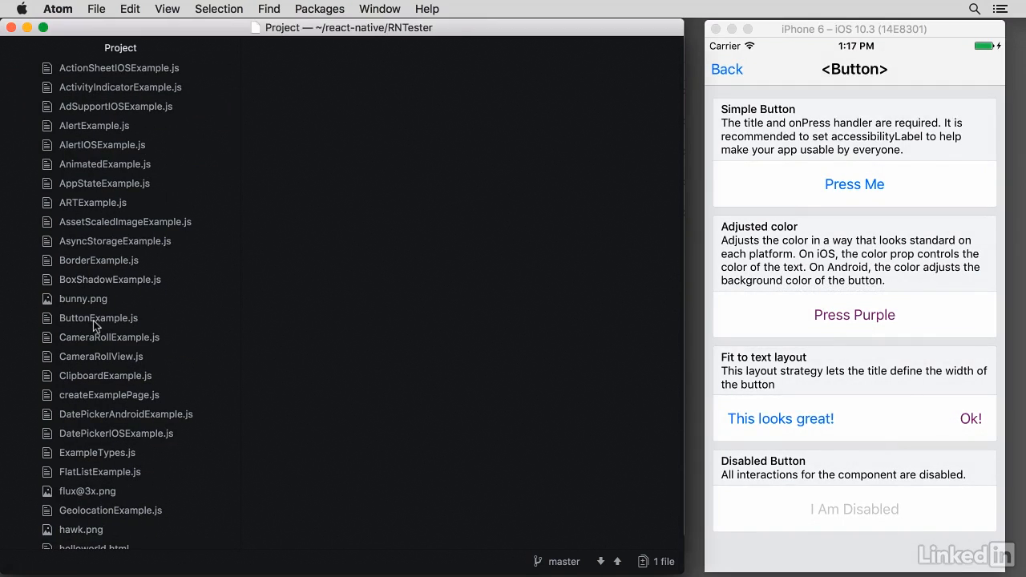
Open ButtonExample.js in Atom and scroll to the Disabled Button's 'disabled' prop
{"action": "double_click", "coordinate": [98, 317]}
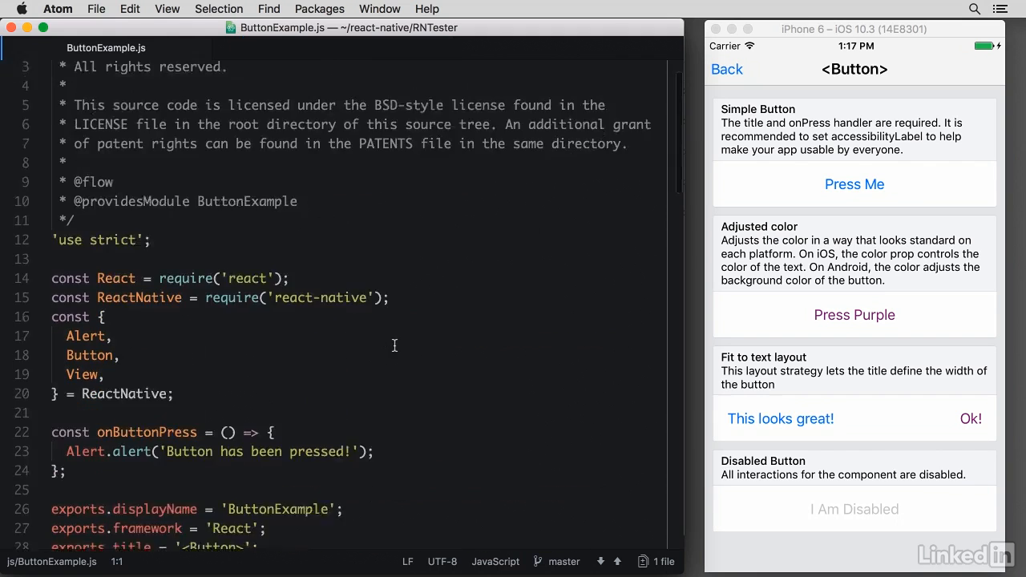
{"action": "scroll", "scroll_direction": "down", "scroll_amount": 3}
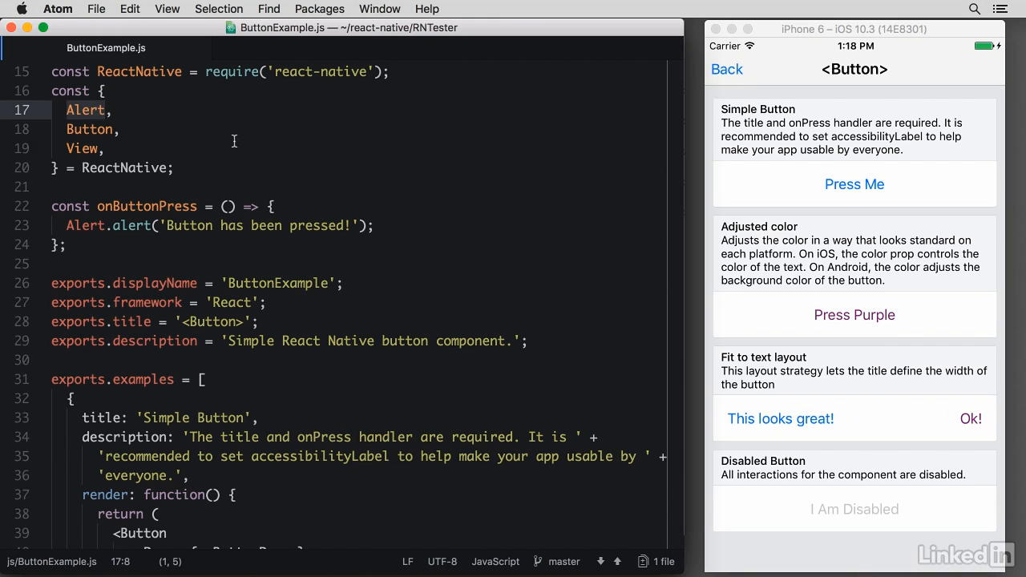
{"action": "scroll", "scroll_direction": "down", "scroll_amount": 3}
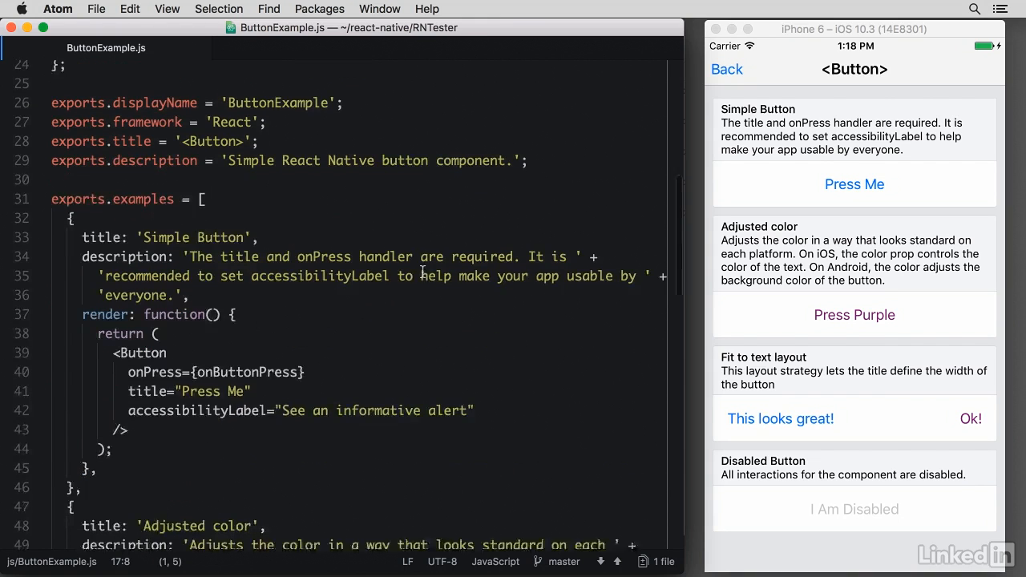
{"action": "scroll", "scroll_direction": "down", "scroll_amount": 3}
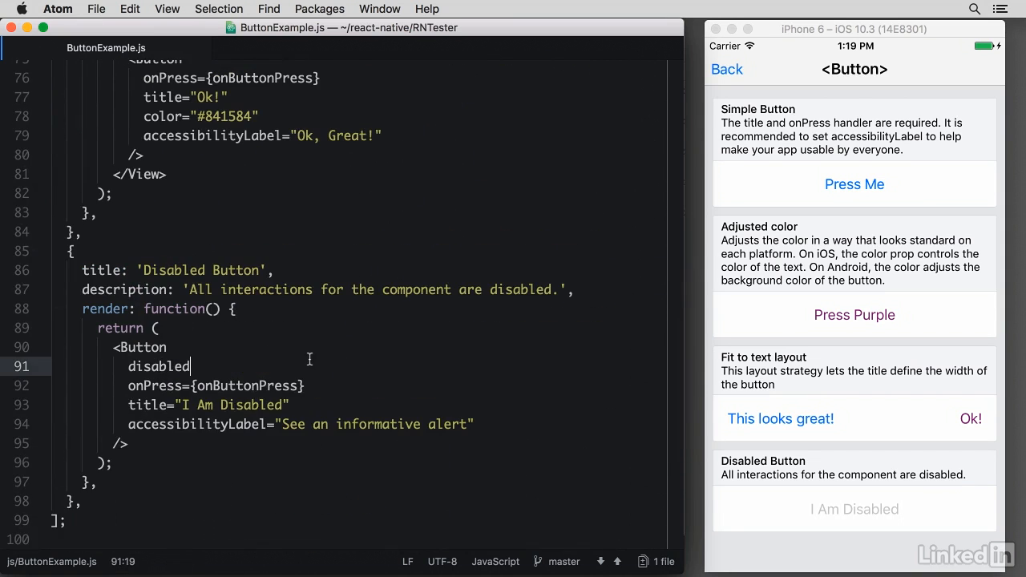
{"action": "double_click", "coordinate": [158, 366]}
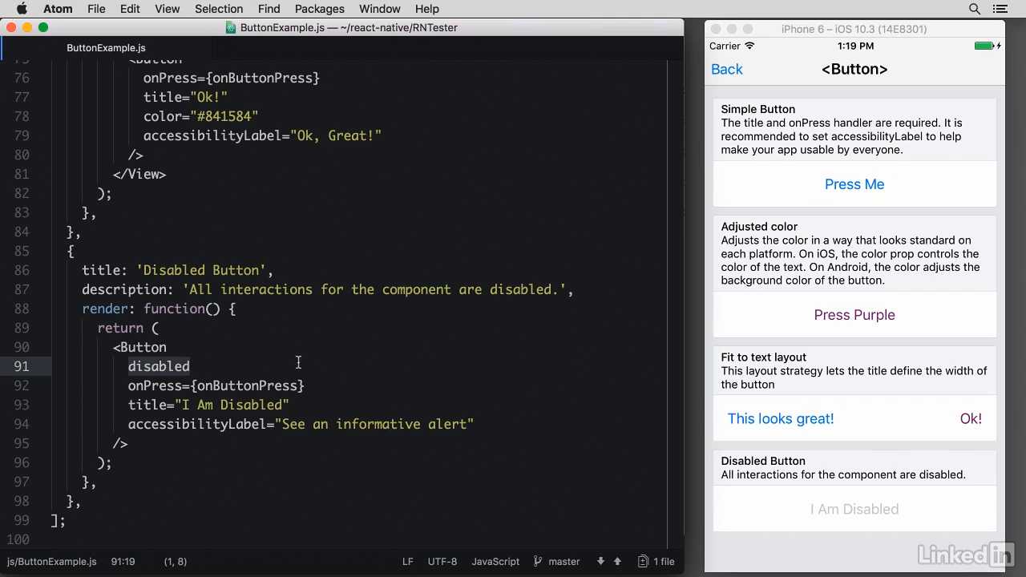
{"action": "mouse_move", "coordinate": [382, 370]}
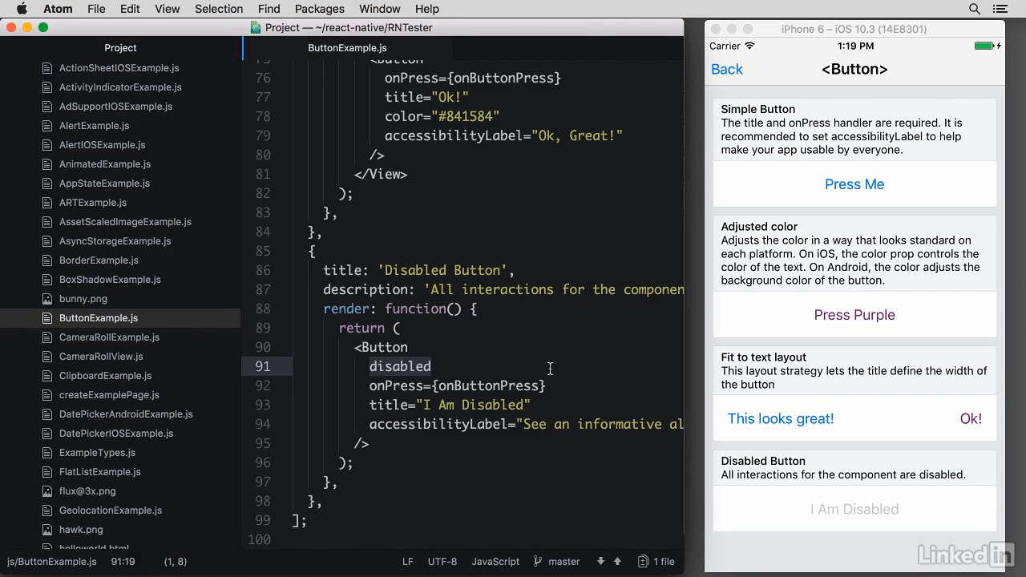
Go back, search the component list for 'View', and open the <View> examples
{"action": "left_click", "coordinate": [726, 69]}
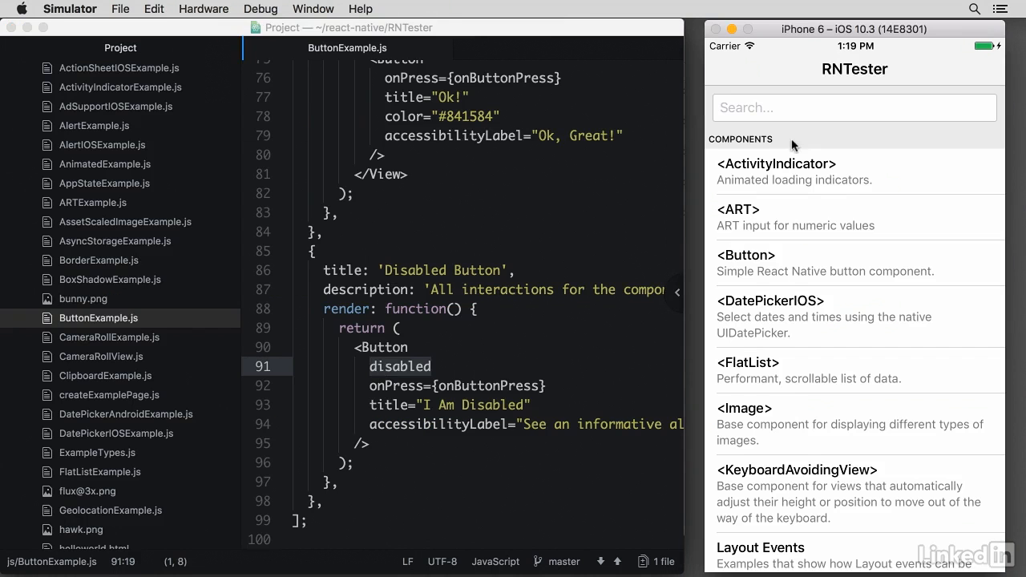
{"action": "mouse_move", "coordinate": [836, 198]}
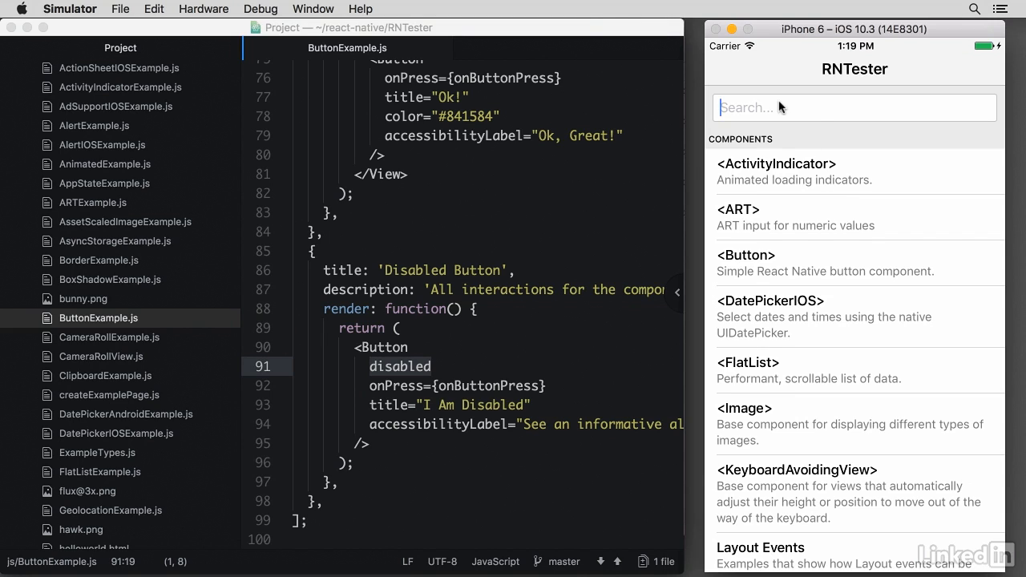
{"action": "type", "text": "V"}
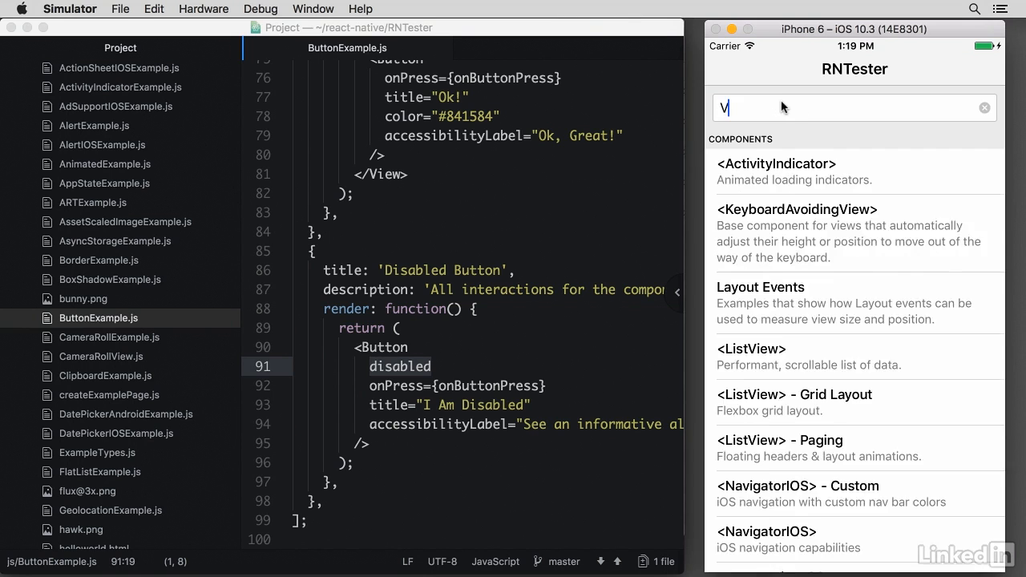
{"action": "type", "text": "iew"}
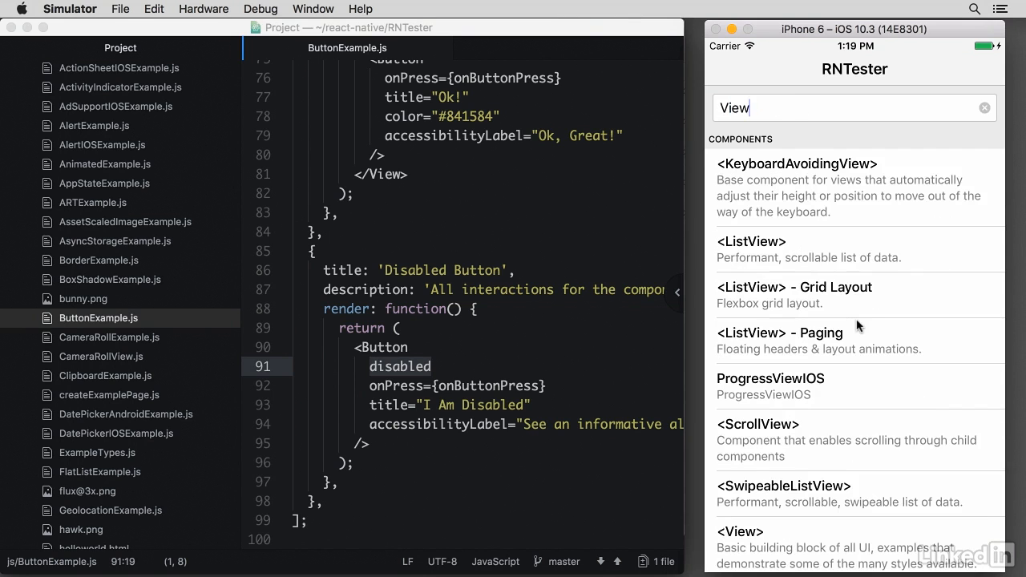
{"action": "scroll", "scroll_direction": "down", "scroll_amount": 3}
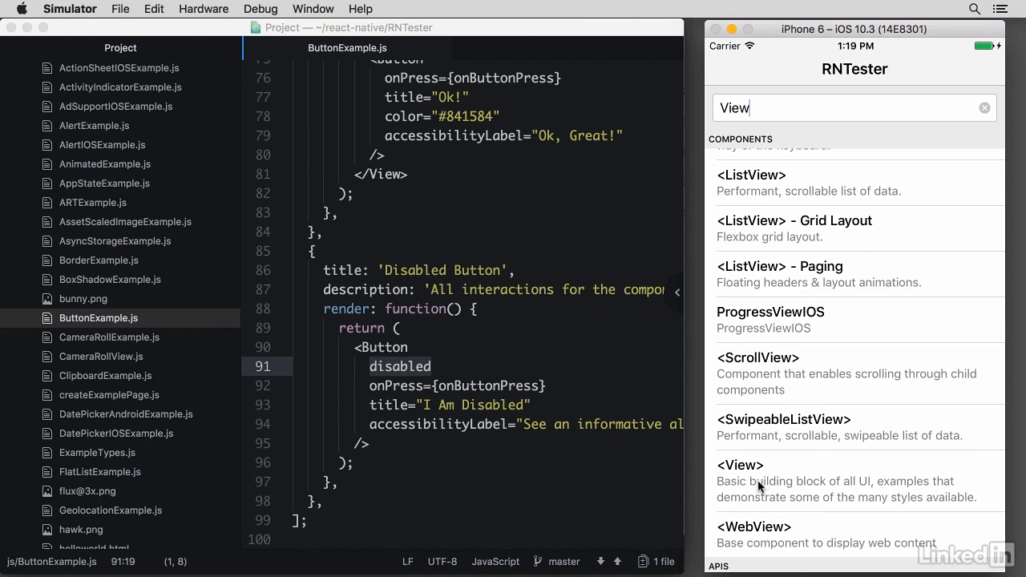
{"action": "left_click", "coordinate": [739, 465]}
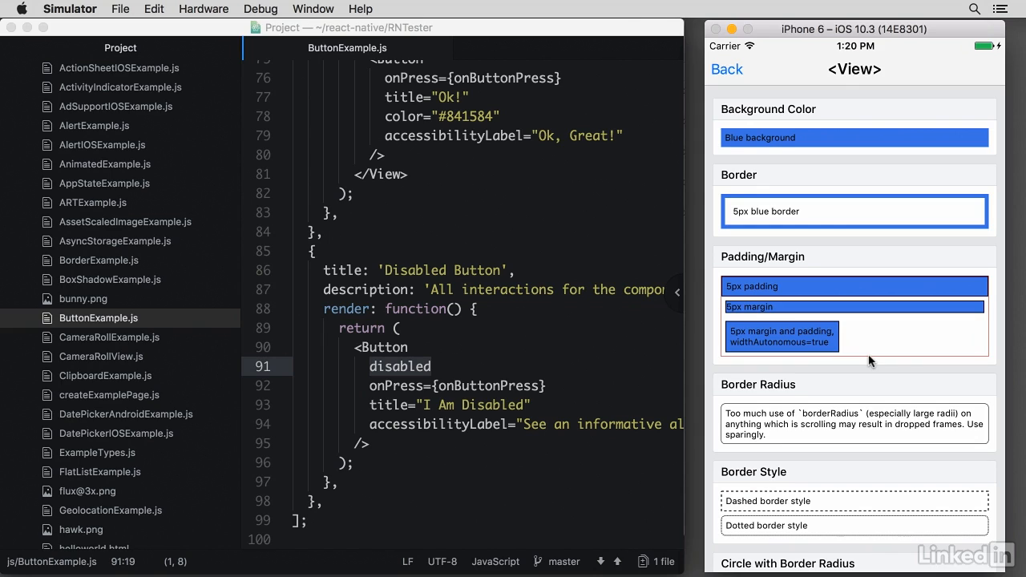
{"action": "mouse_move", "coordinate": [677, 369]}
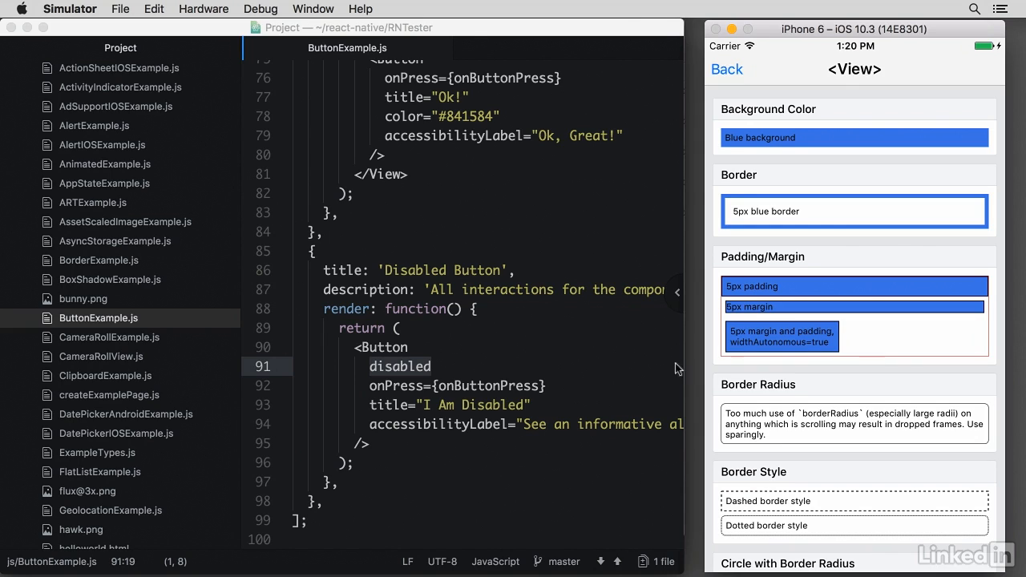
Scroll ViewExample.js down to the dashed and dotted border style render code
{"action": "scroll", "scroll_direction": "down", "scroll_amount": 3}
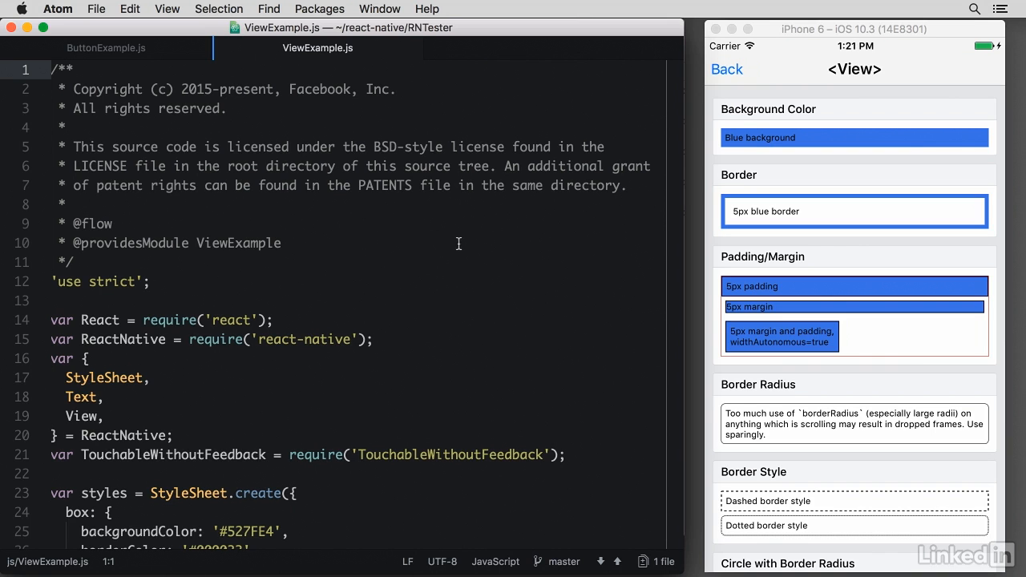
{"action": "scroll", "scroll_direction": "down", "scroll_amount": 3}
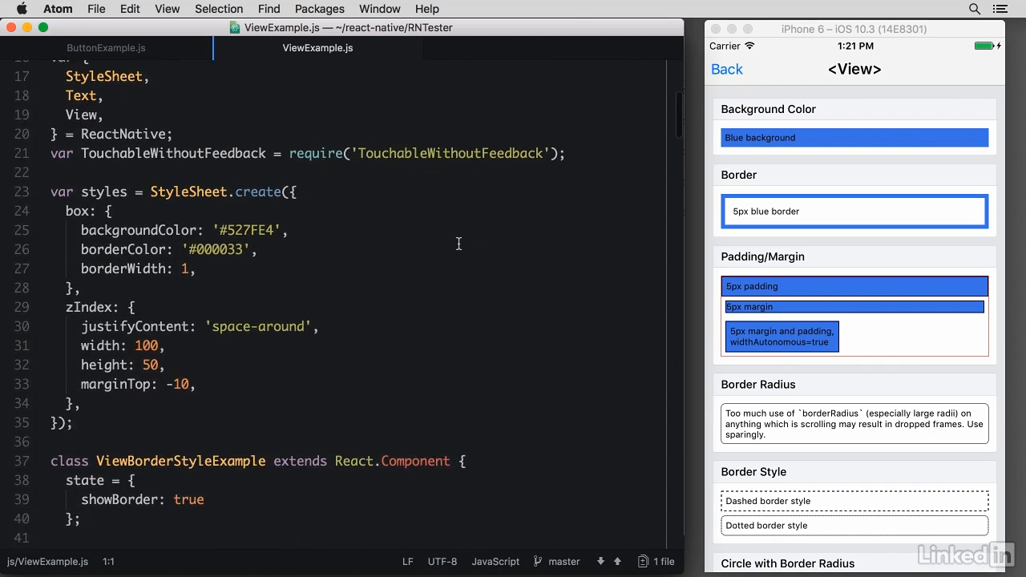
{"action": "scroll", "scroll_direction": "down", "scroll_amount": 3}
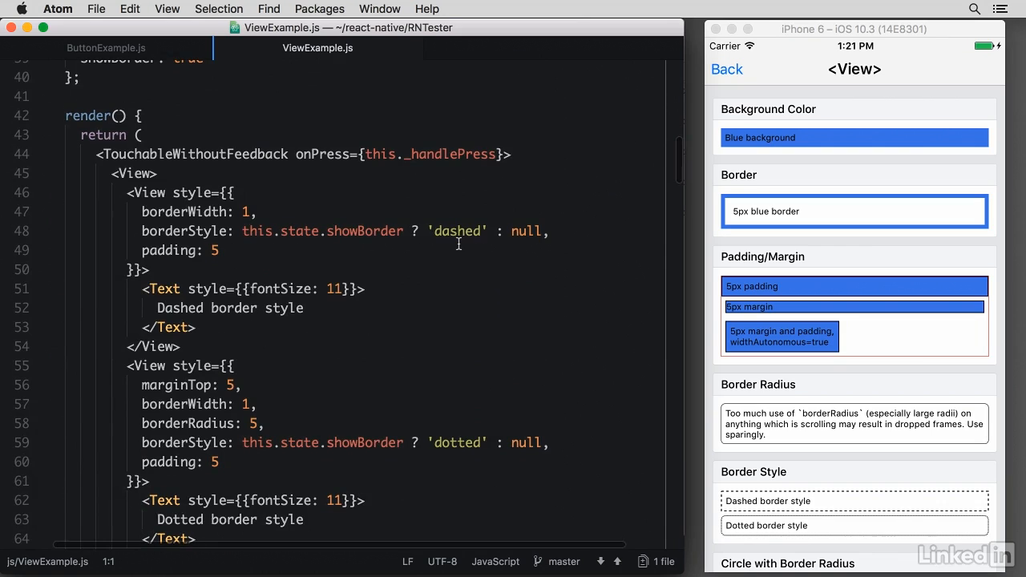
{"action": "mouse_move", "coordinate": [487, 279]}
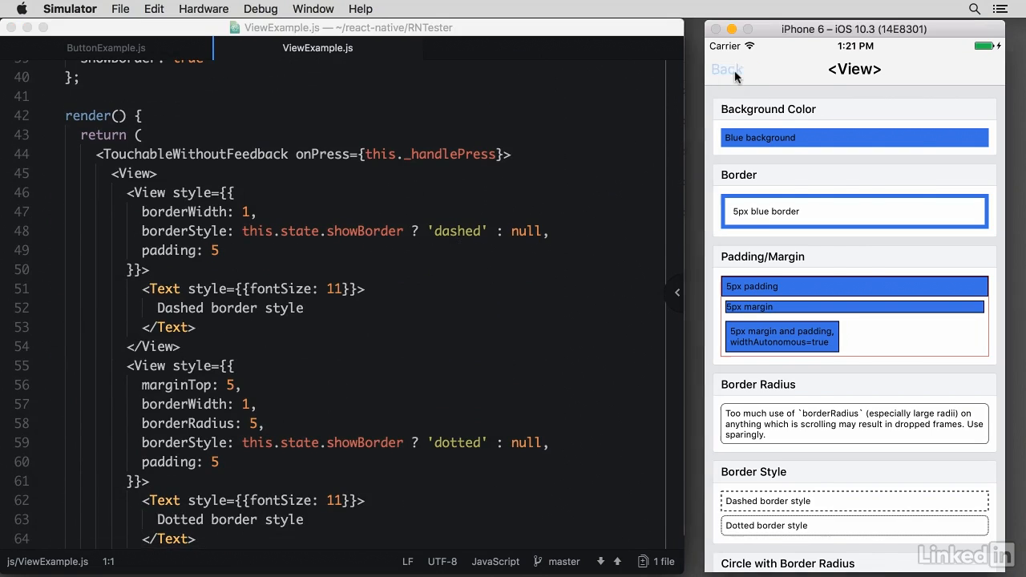
Return to the component list and search it for 'Image'
{"action": "left_click", "coordinate": [726, 69]}
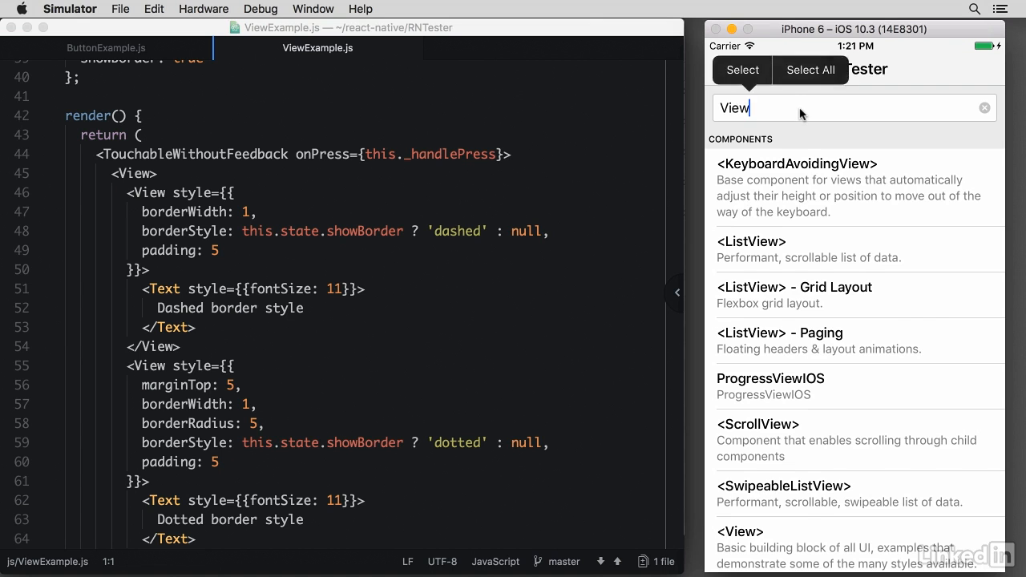
{"action": "type", "text": "Te"}
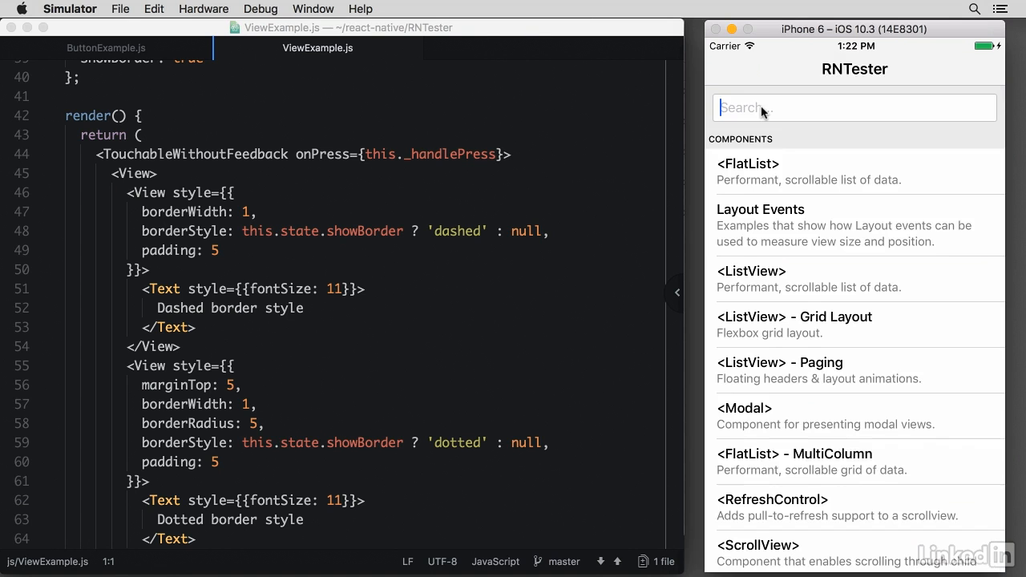
{"action": "type", "text": "Image"}
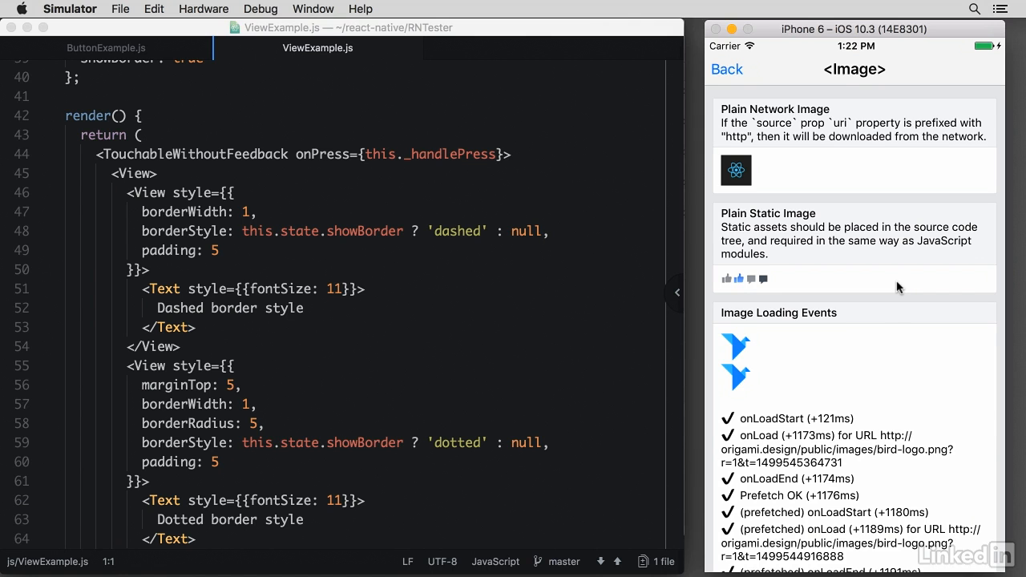
Scroll through the Image examples' loading events and border demos, then go back
{"action": "scroll", "scroll_direction": "down", "scroll_amount": 3}
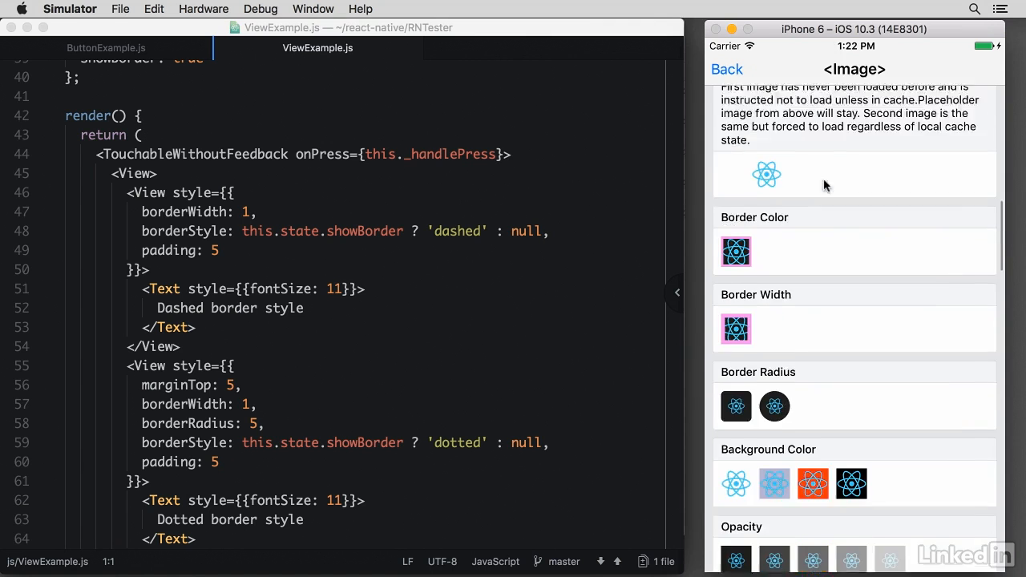
{"action": "scroll", "scroll_direction": "down", "scroll_amount": 3}
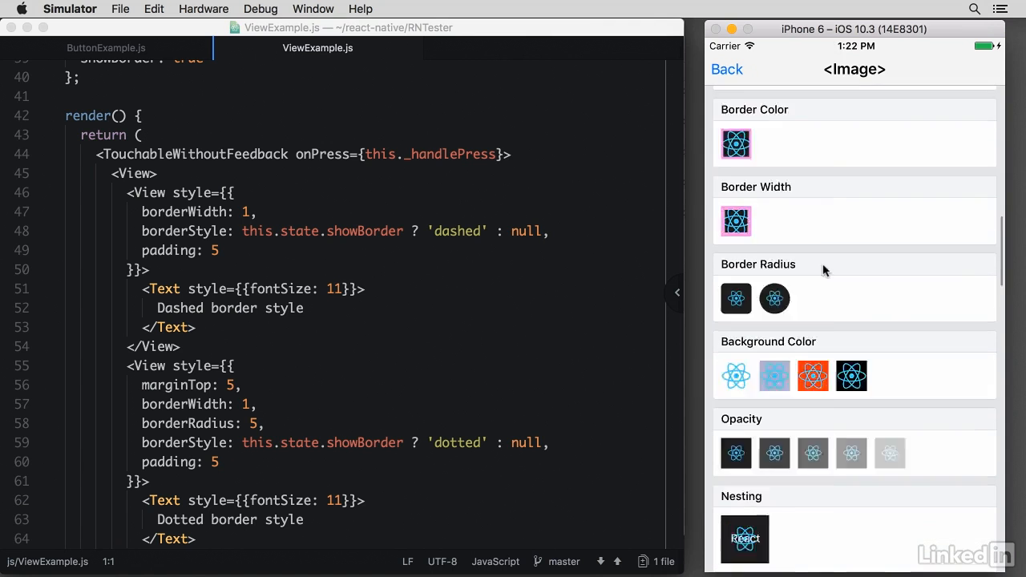
{"action": "scroll", "scroll_direction": "down", "scroll_amount": 3}
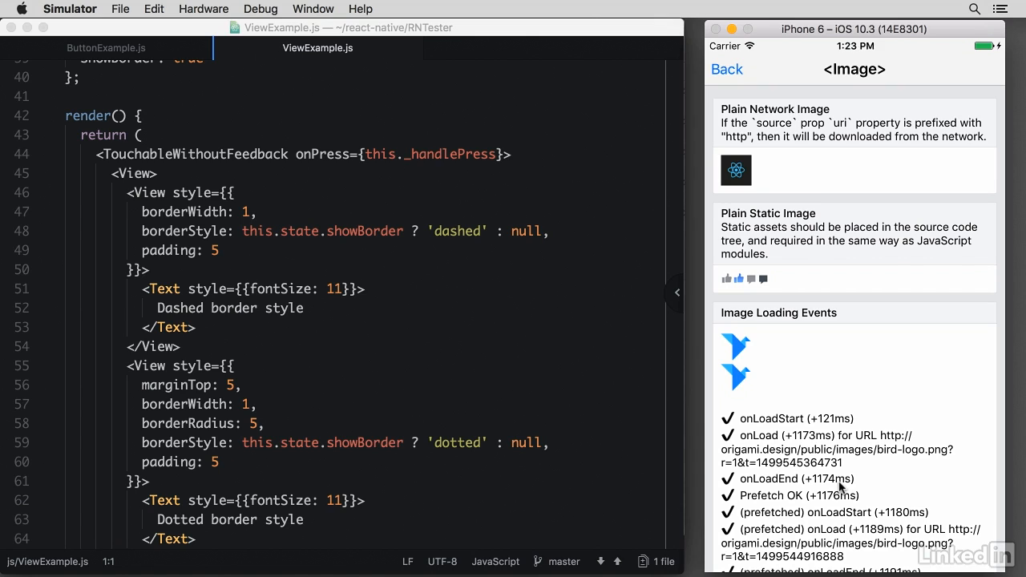
{"action": "left_click", "coordinate": [726, 69]}
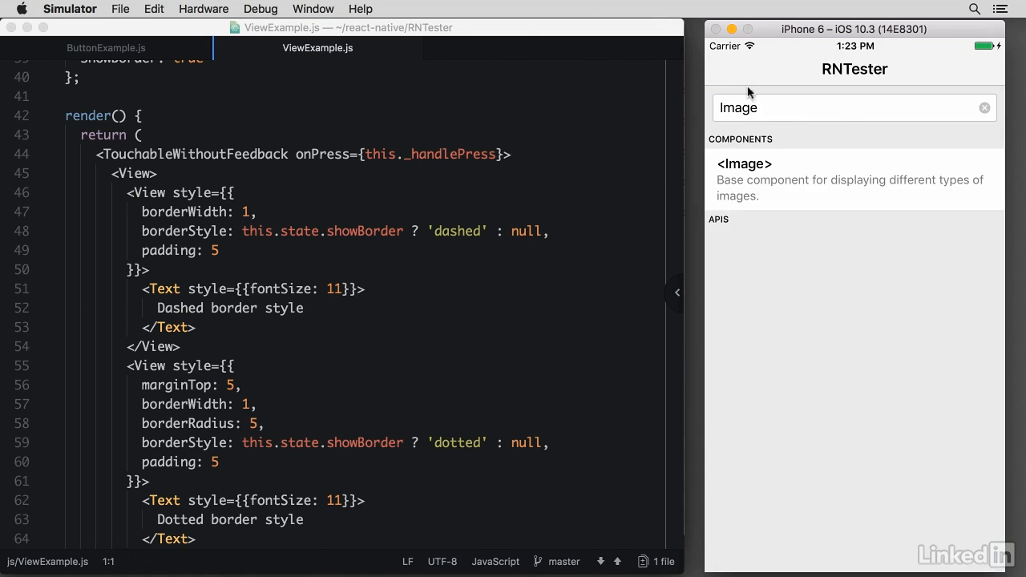
Clear the component search and filter the RNTester list to 'IOS'
{"action": "left_click", "coordinate": [985, 107]}
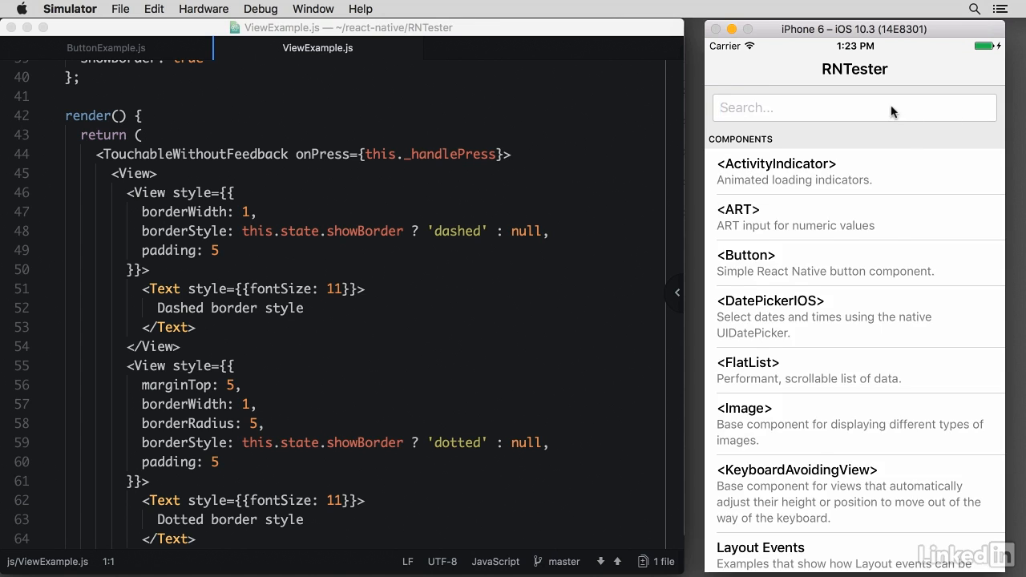
{"action": "mouse_move", "coordinate": [895, 309]}
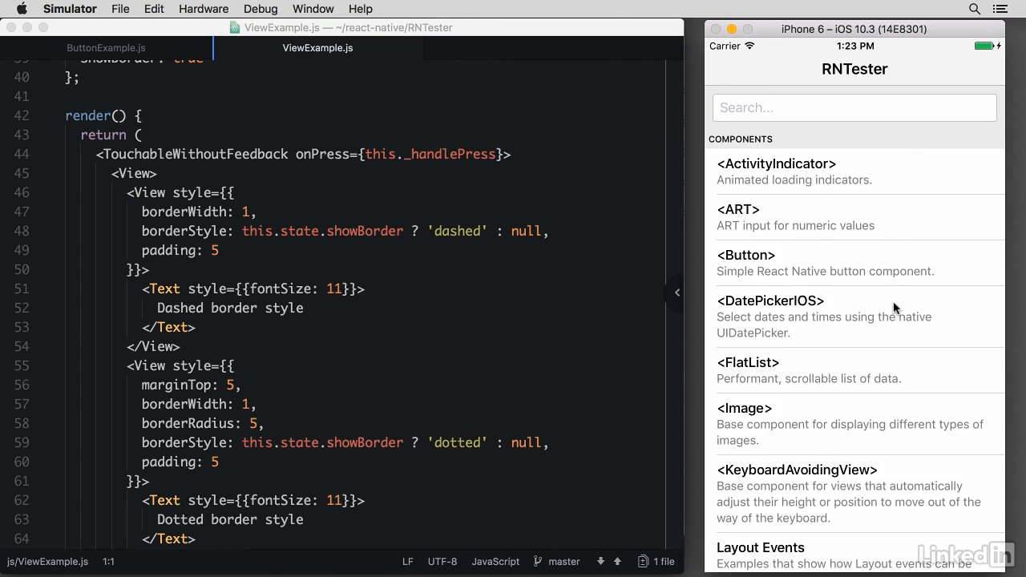
{"action": "mouse_move", "coordinate": [818, 312]}
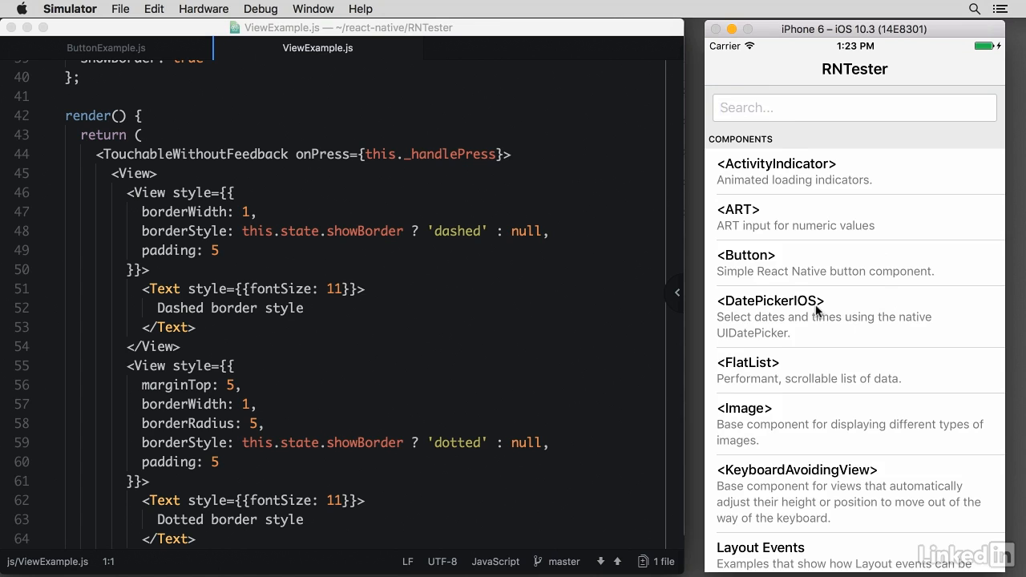
{"action": "left_click", "coordinate": [853, 107]}
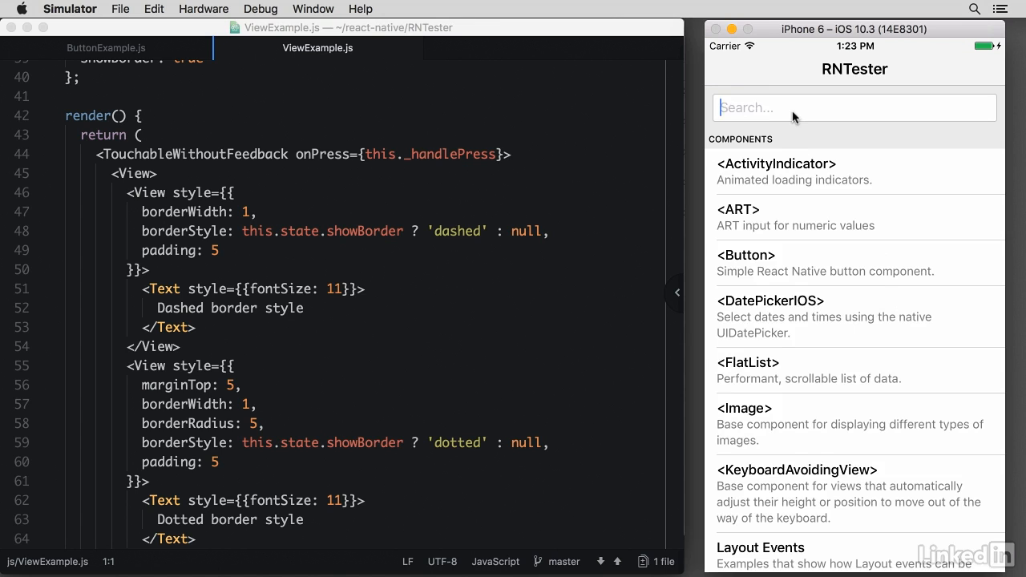
{"action": "type", "text": "IOS"}
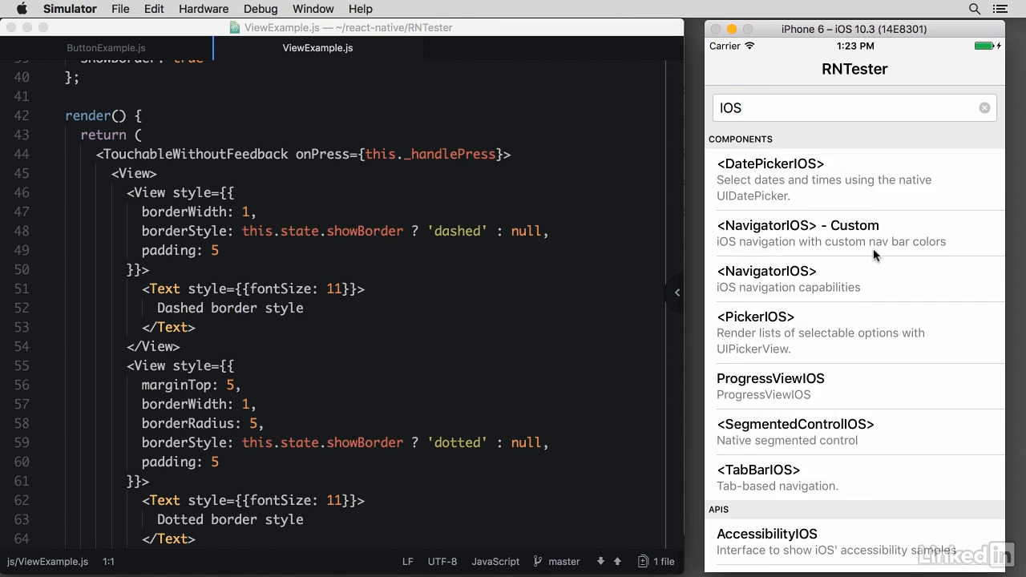
{"action": "mouse_move", "coordinate": [864, 374]}
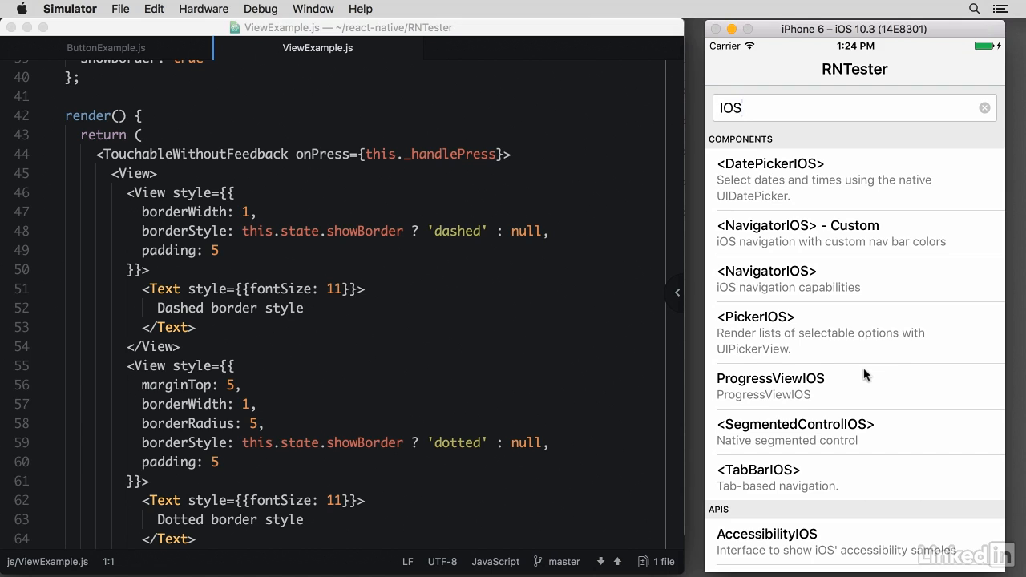
View the DatePickerIOS examples, then go back to the component list
{"action": "left_click", "coordinate": [769, 163]}
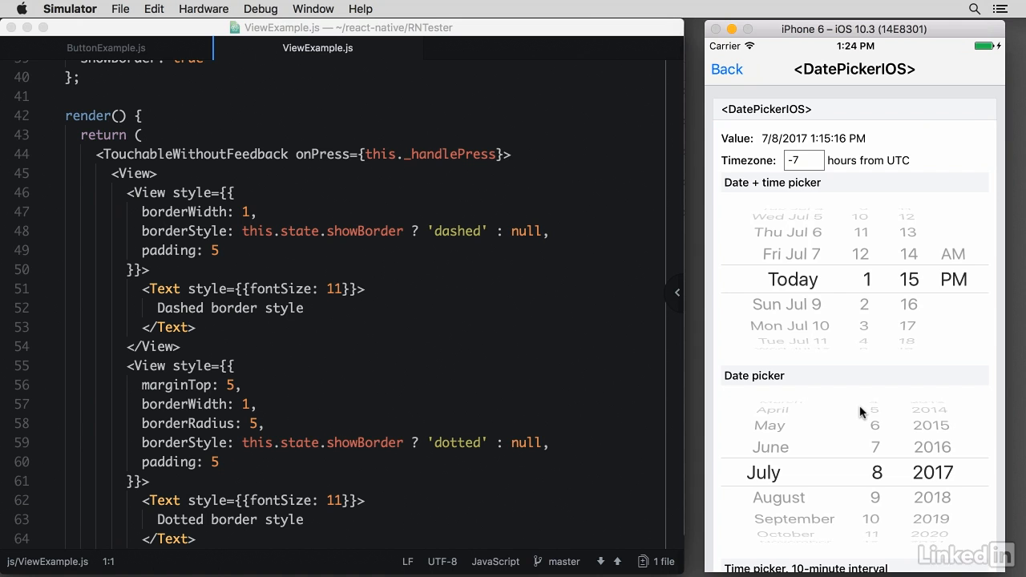
{"action": "left_click", "coordinate": [726, 69]}
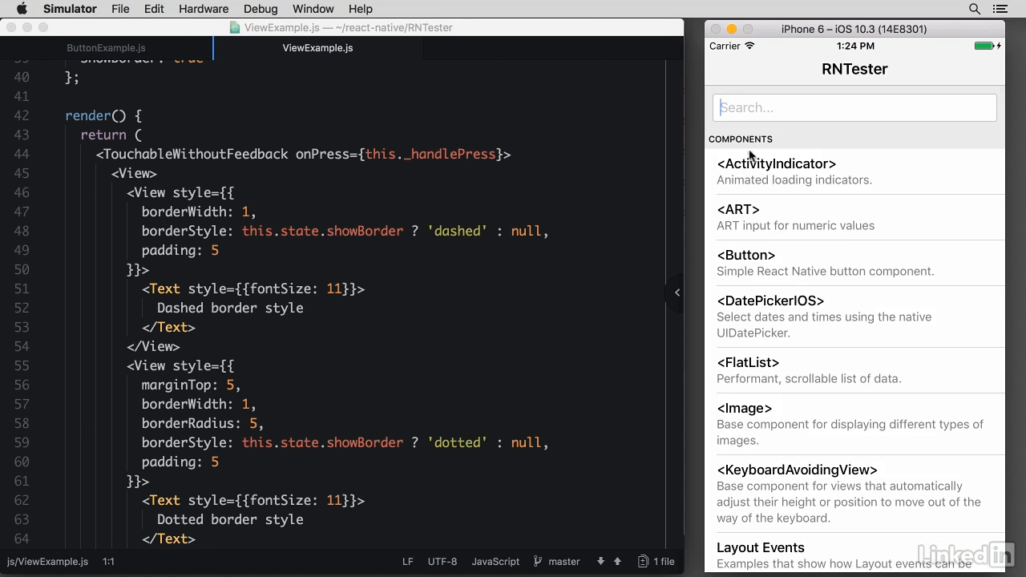
Scroll the RNTester list down to the APIs section, showing AccessibilityIOS and ActionSheetIOS
{"action": "scroll", "scroll_direction": "down", "scroll_amount": 3}
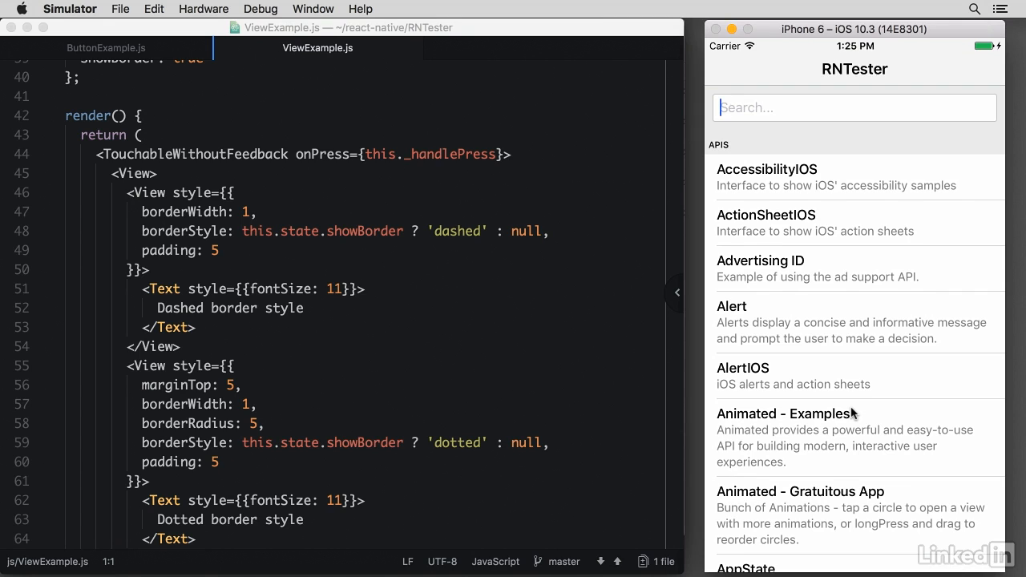
{"action": "mouse_move", "coordinate": [830, 353]}
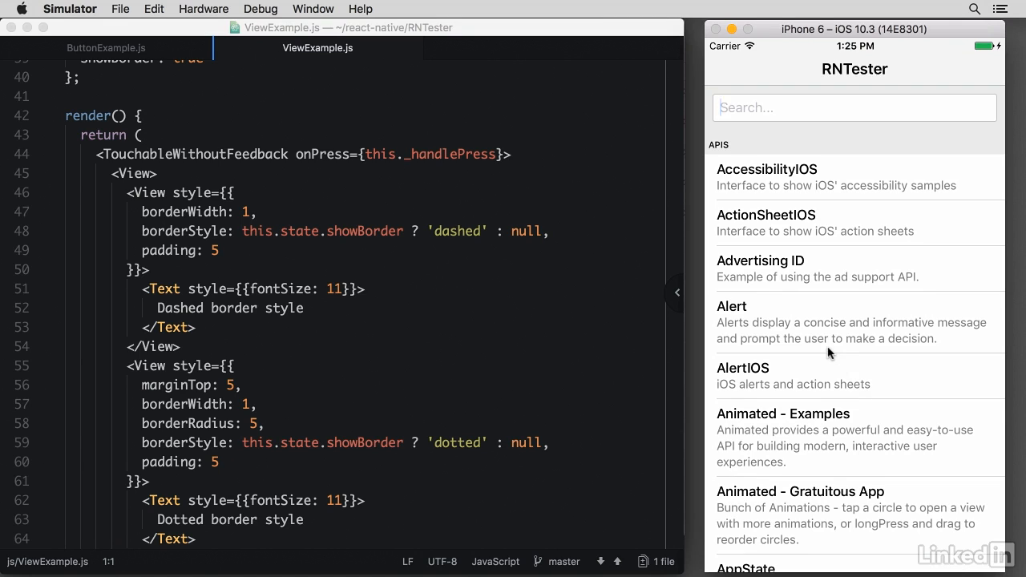